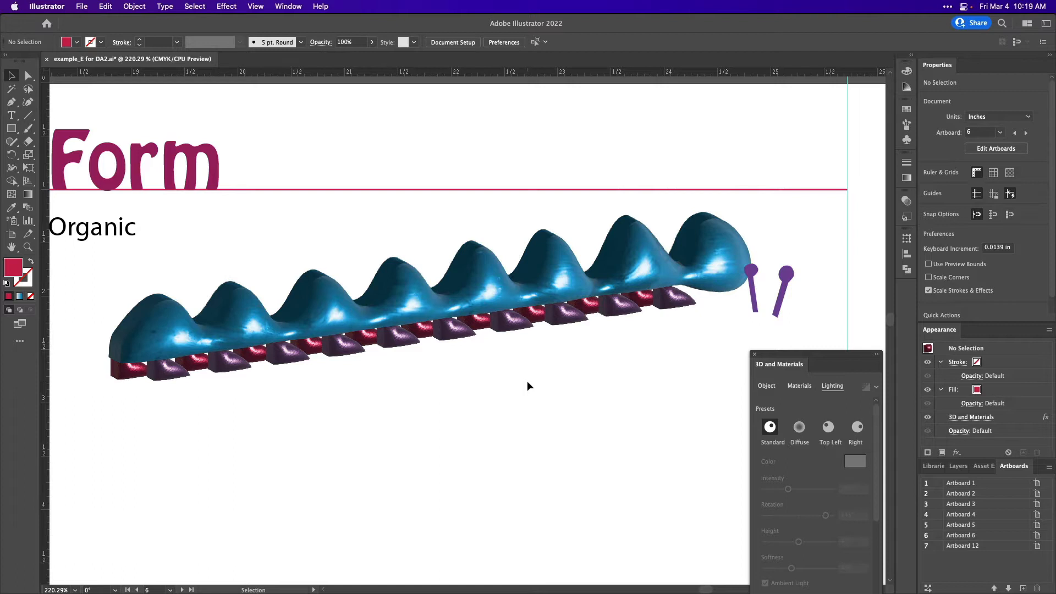
- Select the two purple antennae and apply the Inflate 3D effect to them
scroll(right, 3)
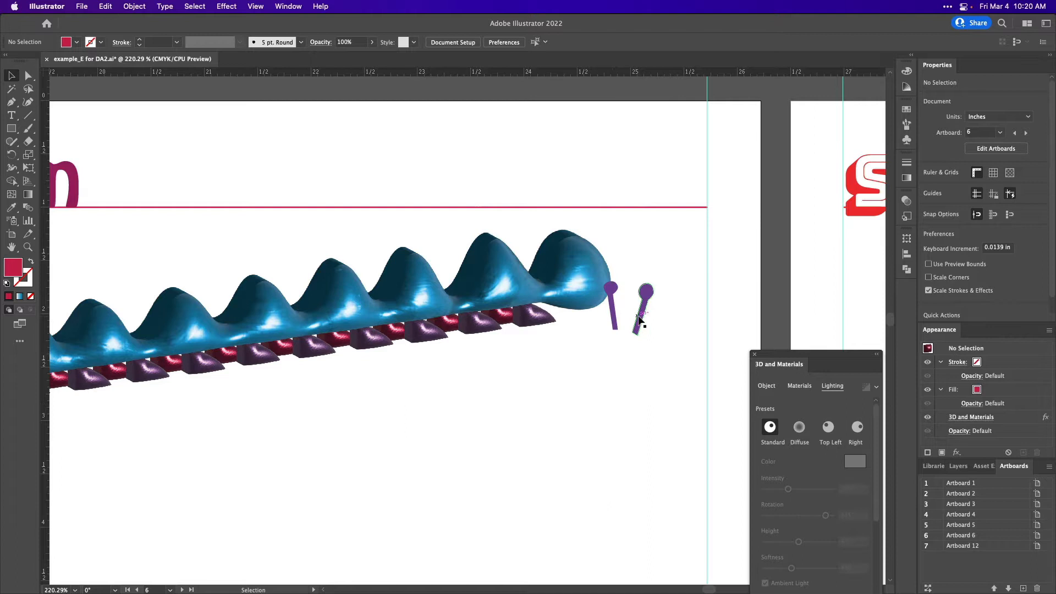
click(610, 307)
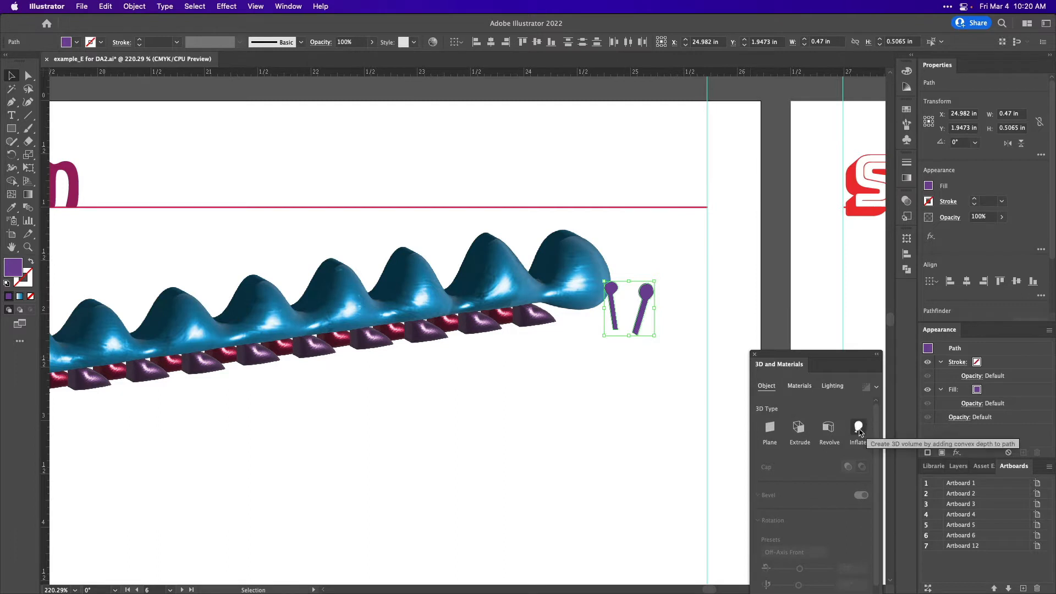
click(857, 429)
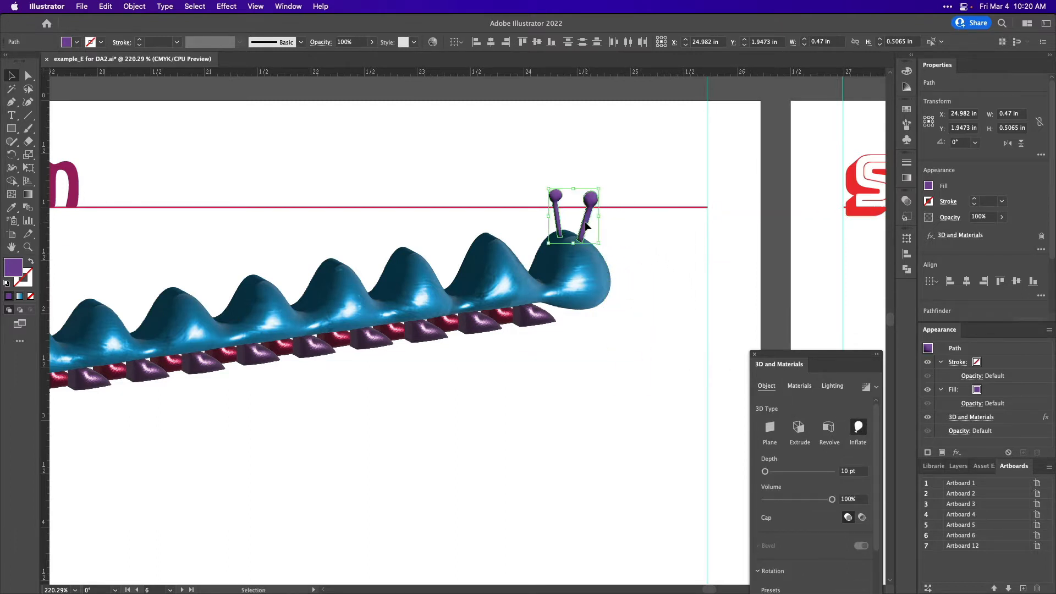
mouse_move(859, 431)
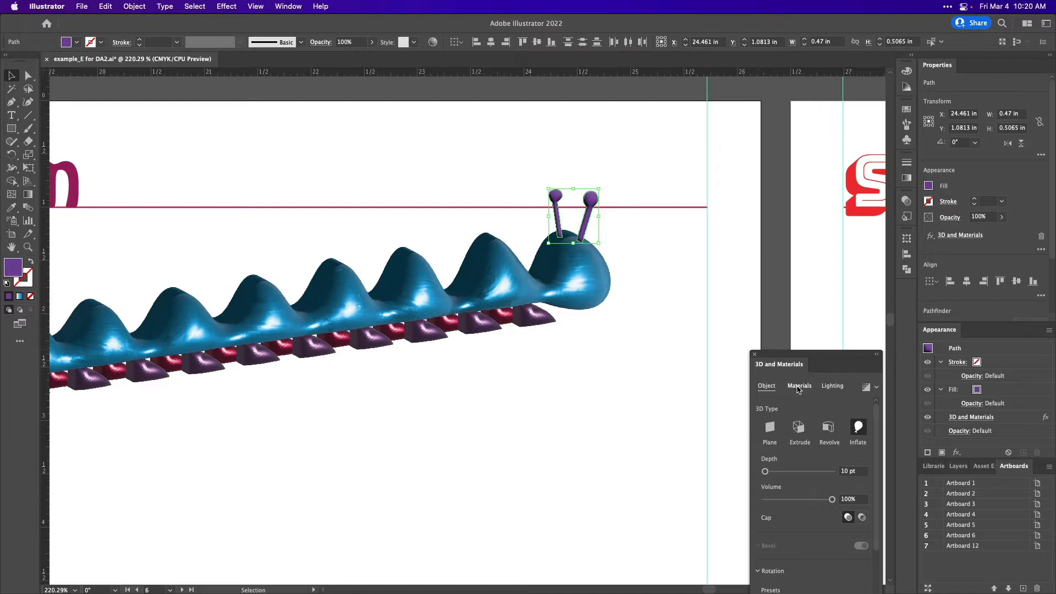
- Open the 3D Materials list and try brass and copper foil looks on the antennae
click(800, 385)
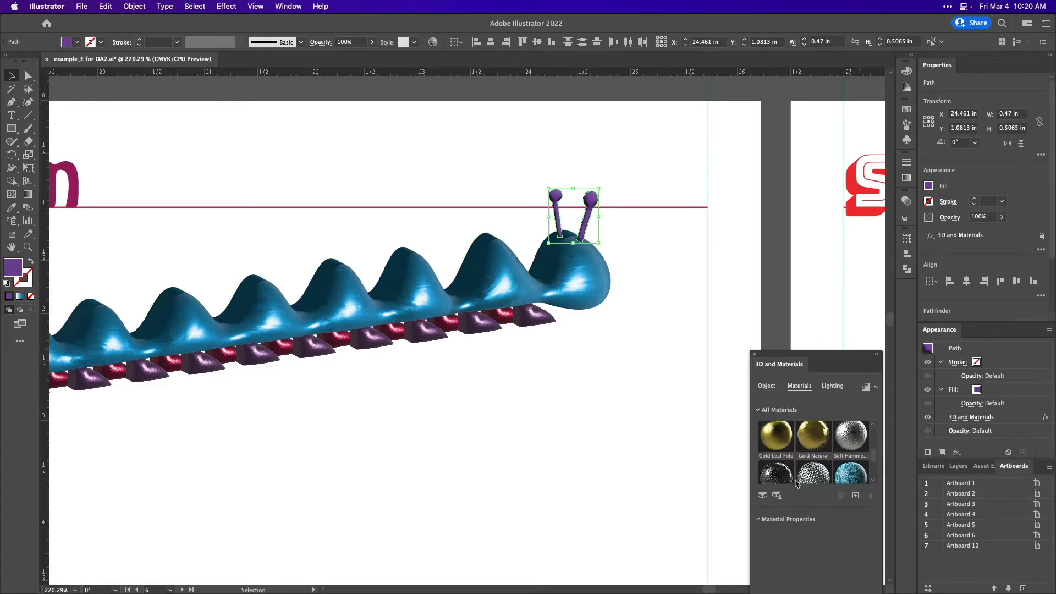
scroll(up, 3)
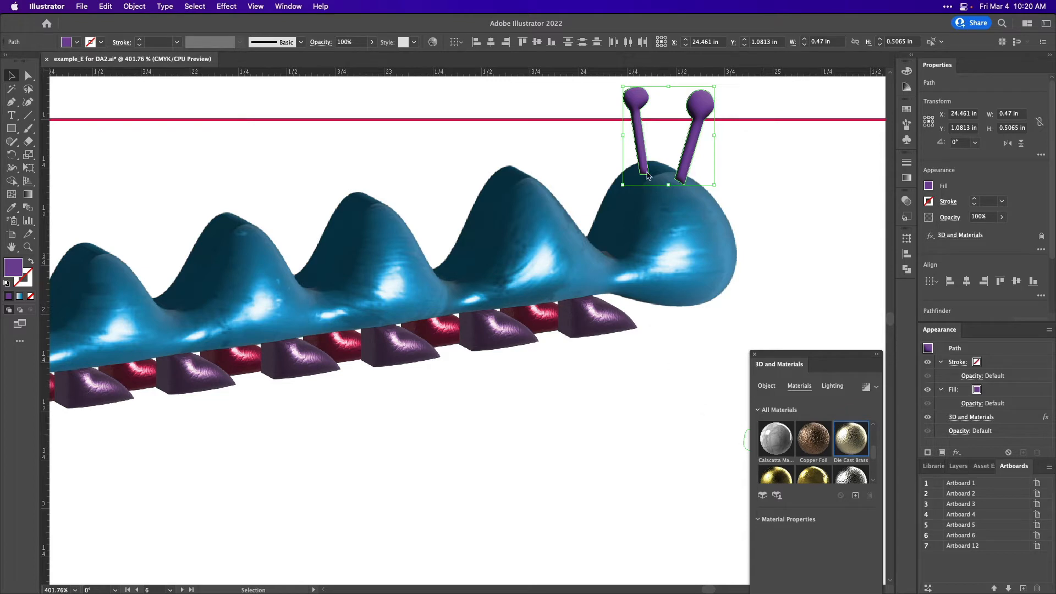
click(850, 436)
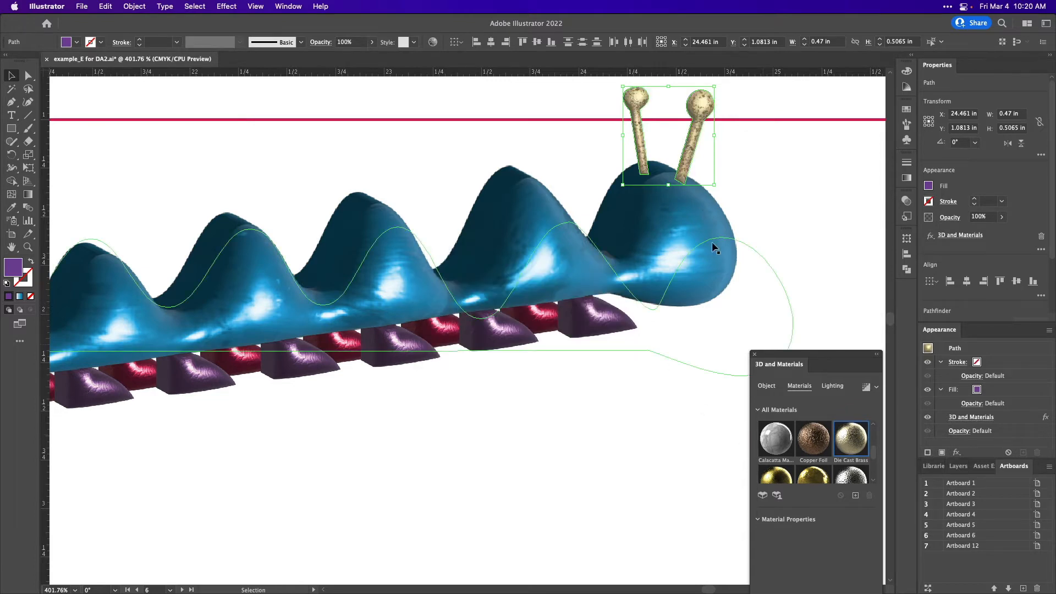
click(813, 438)
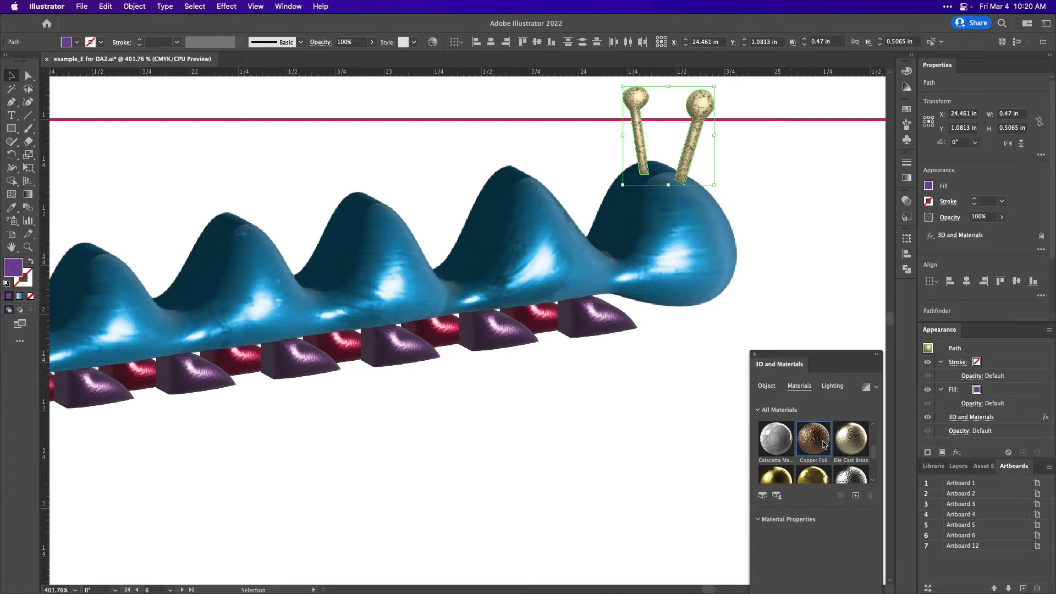
click(813, 439)
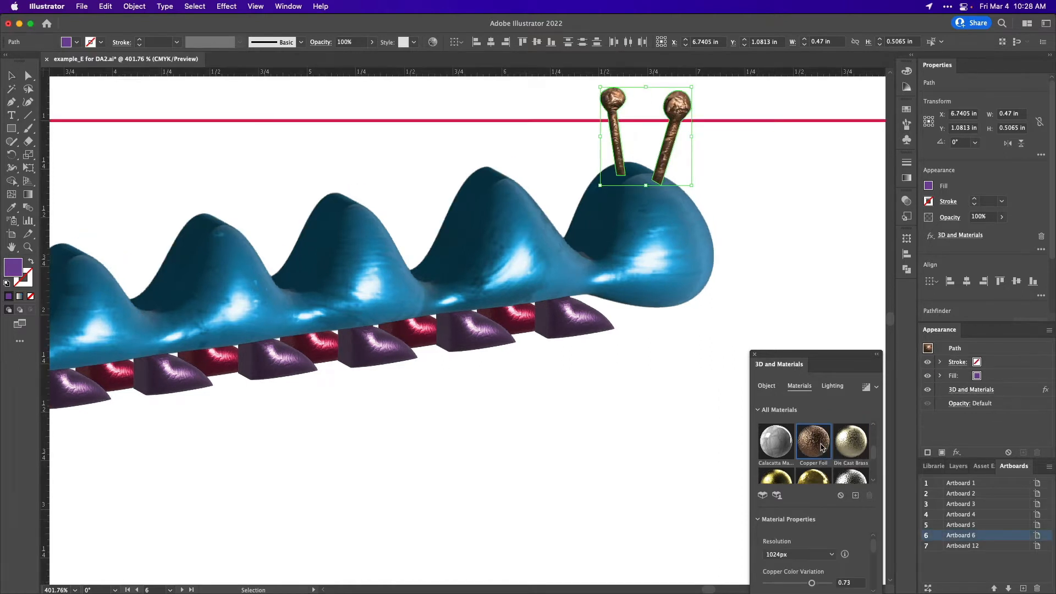
mouse_move(827, 500)
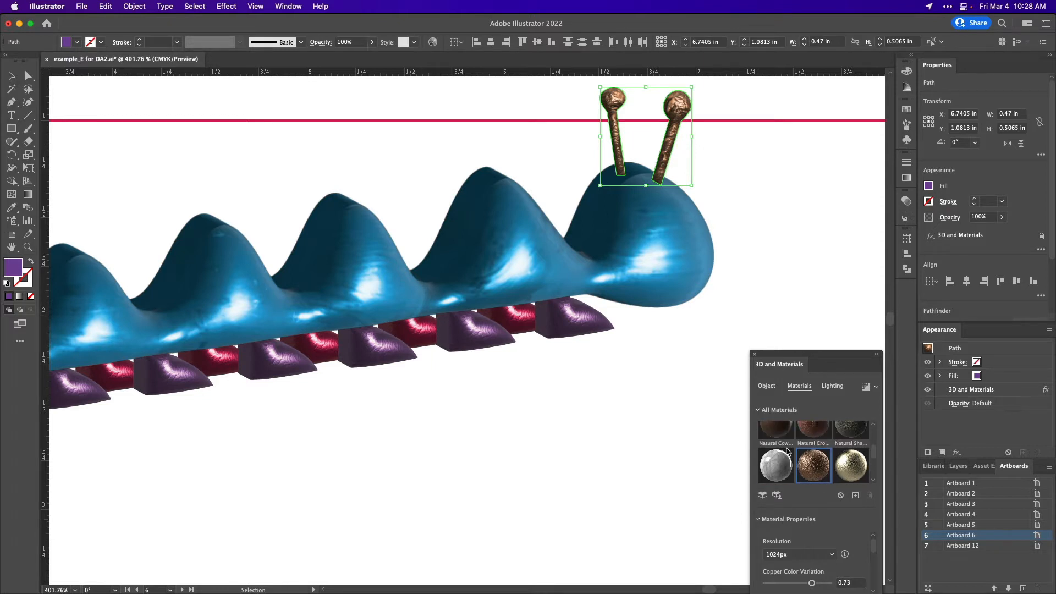
- Try a dark leather material, settle on Soft Hammered metal, then deselect
scroll(down, 3)
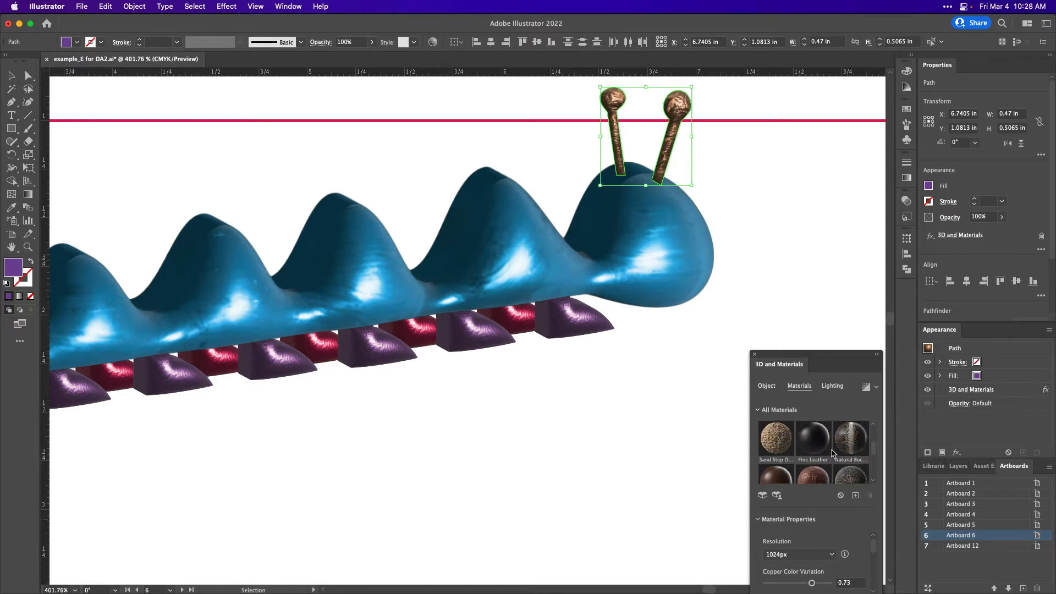
scroll(up, 3)
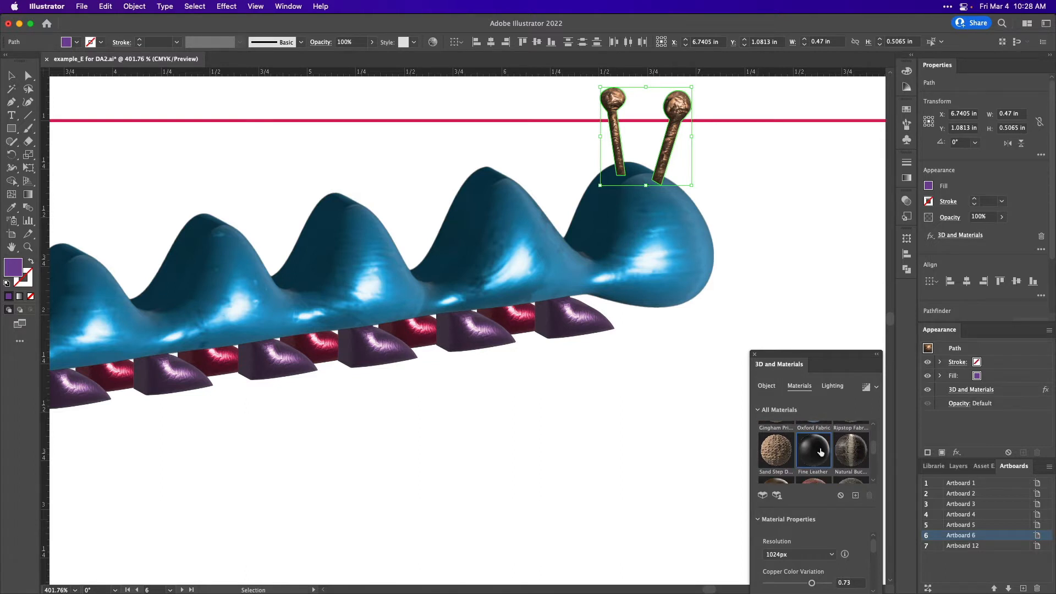
click(813, 448)
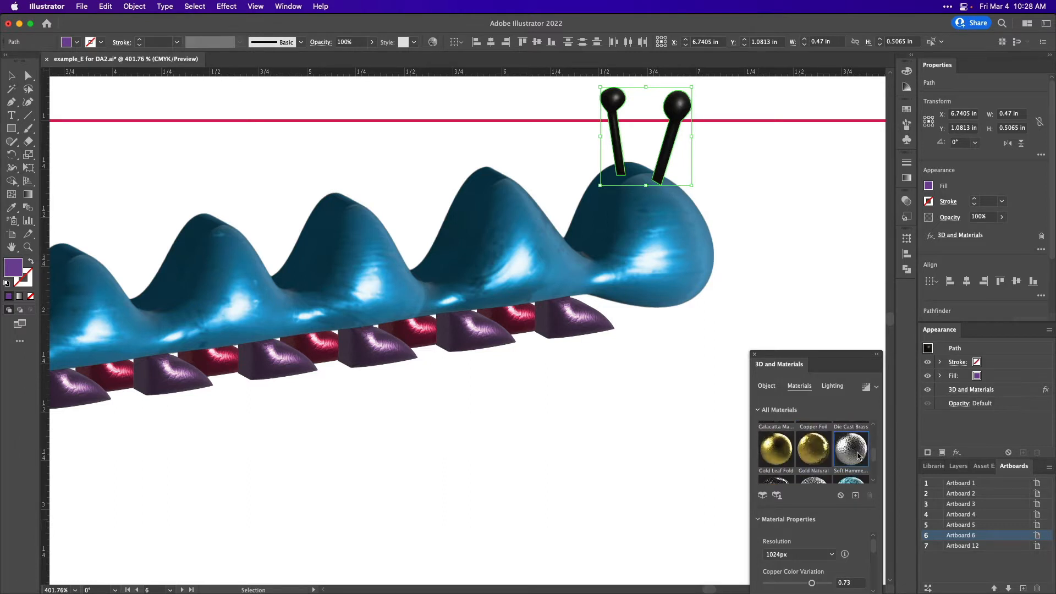
click(851, 448)
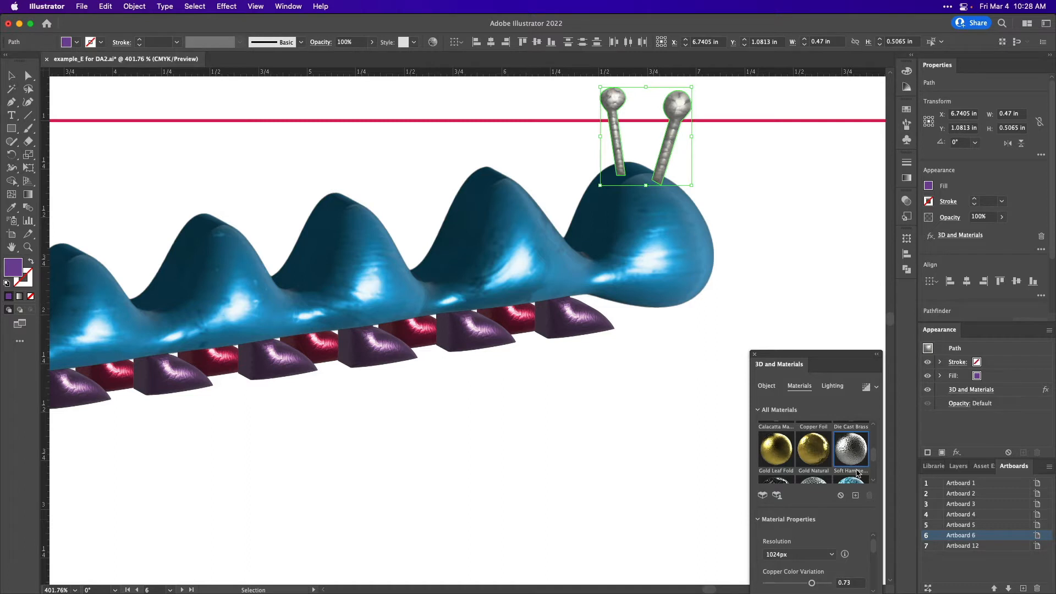
mouse_move(759, 563)
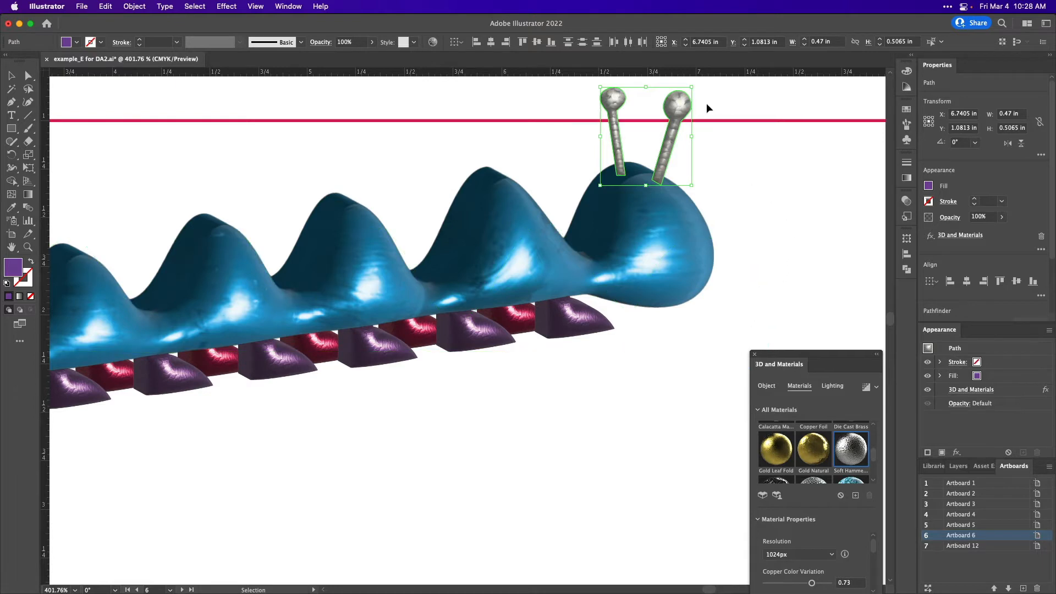
click(672, 138)
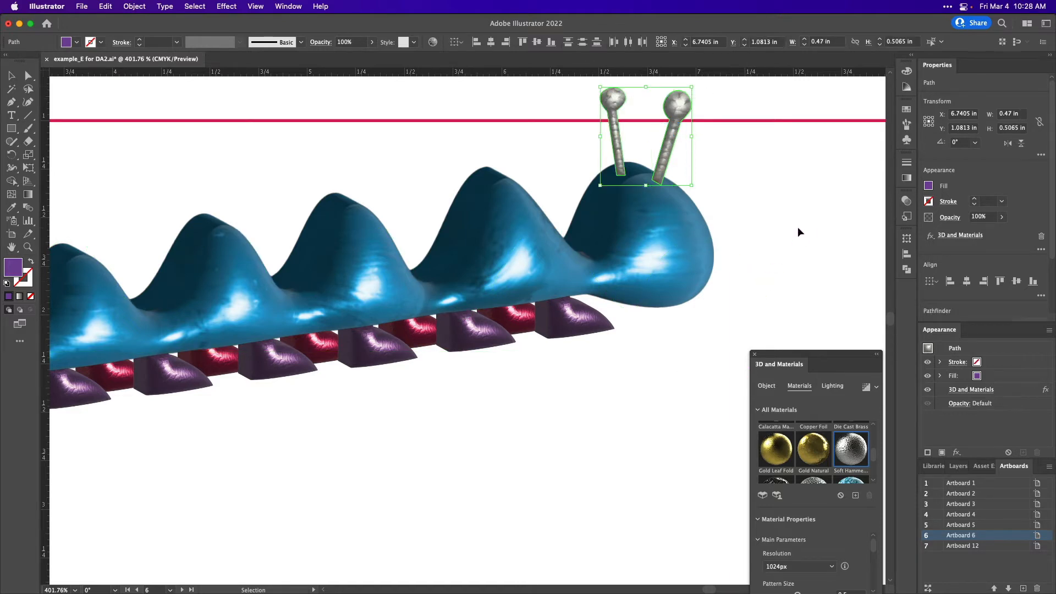
click(633, 137)
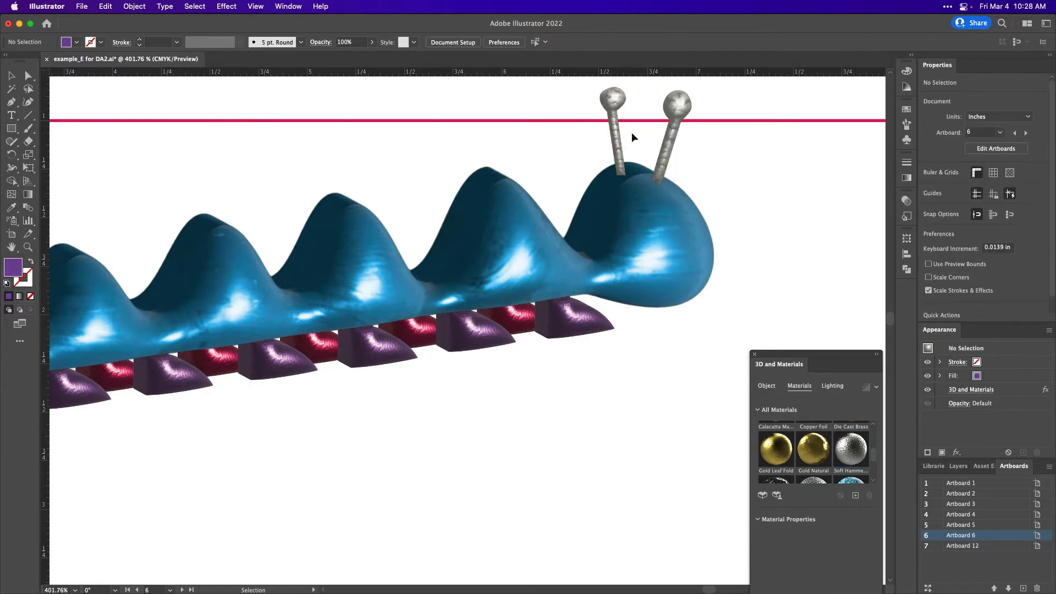
- Use Arrange > Bring to Front on the left antenna
right_click(613, 125)
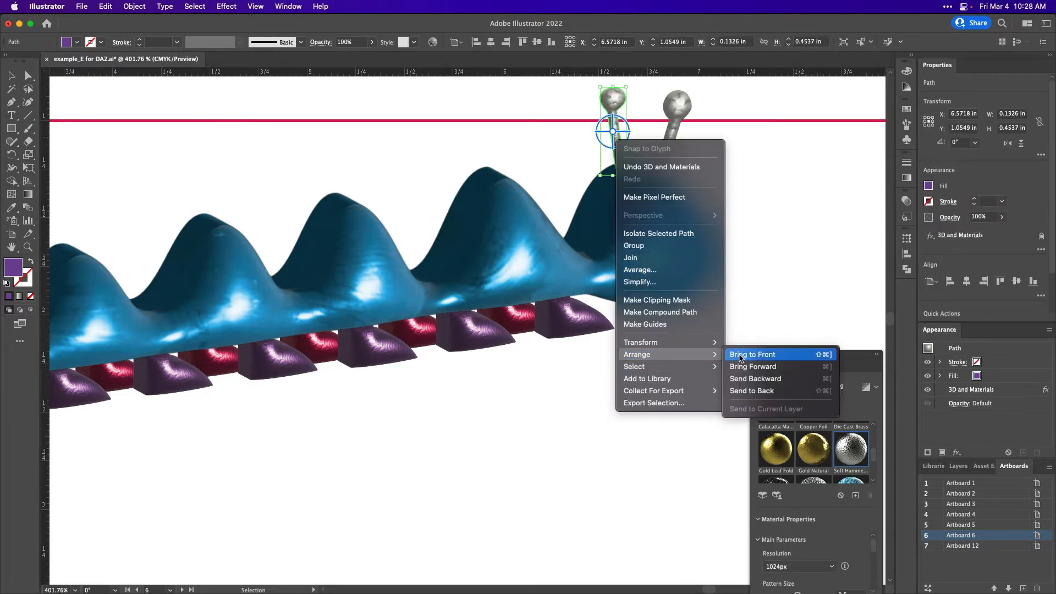
click(753, 353)
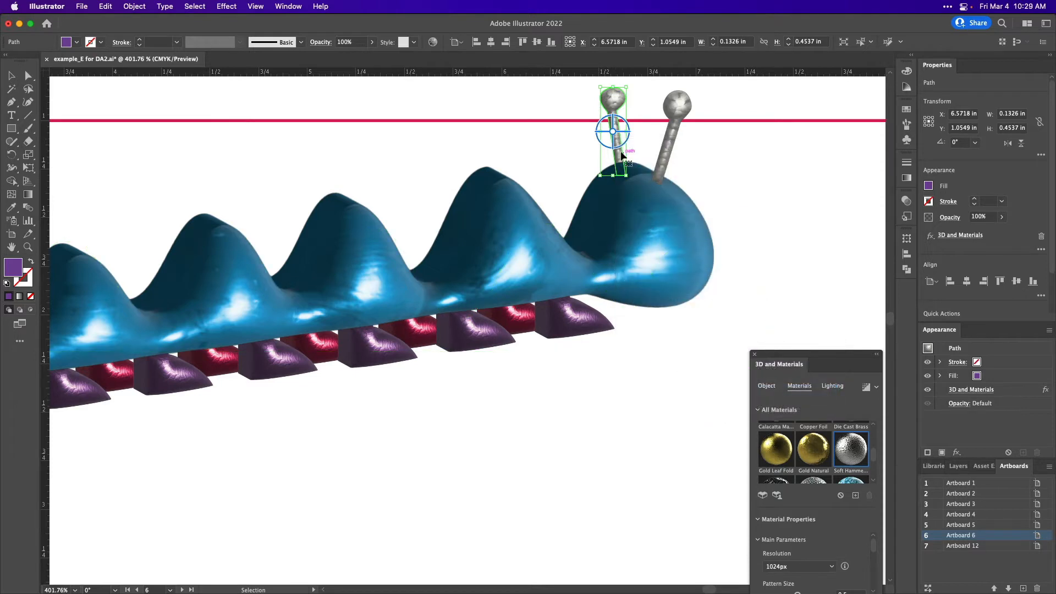
mouse_move(688, 171)
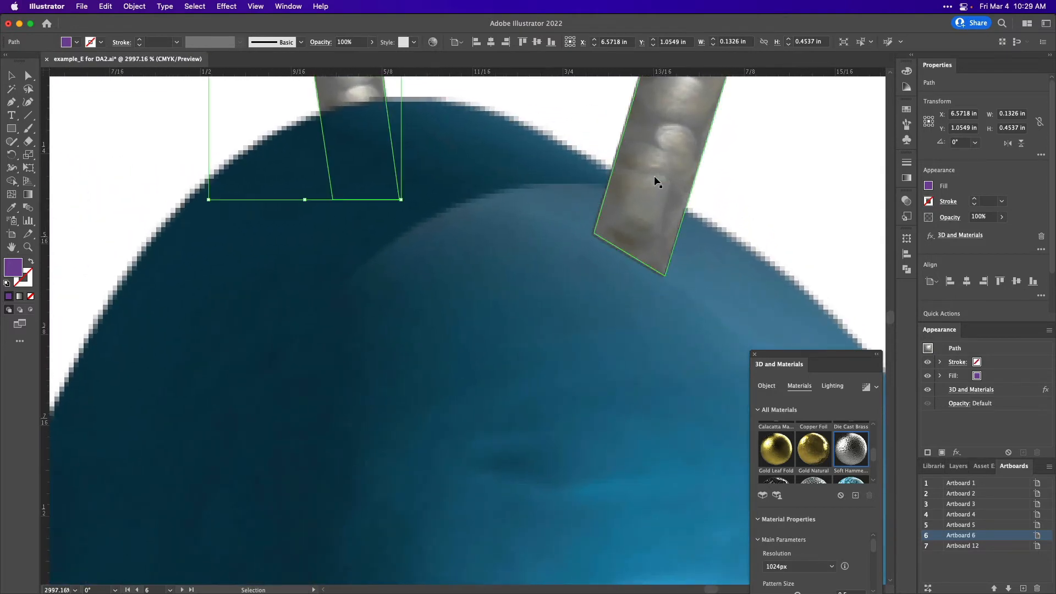
mouse_move(27, 76)
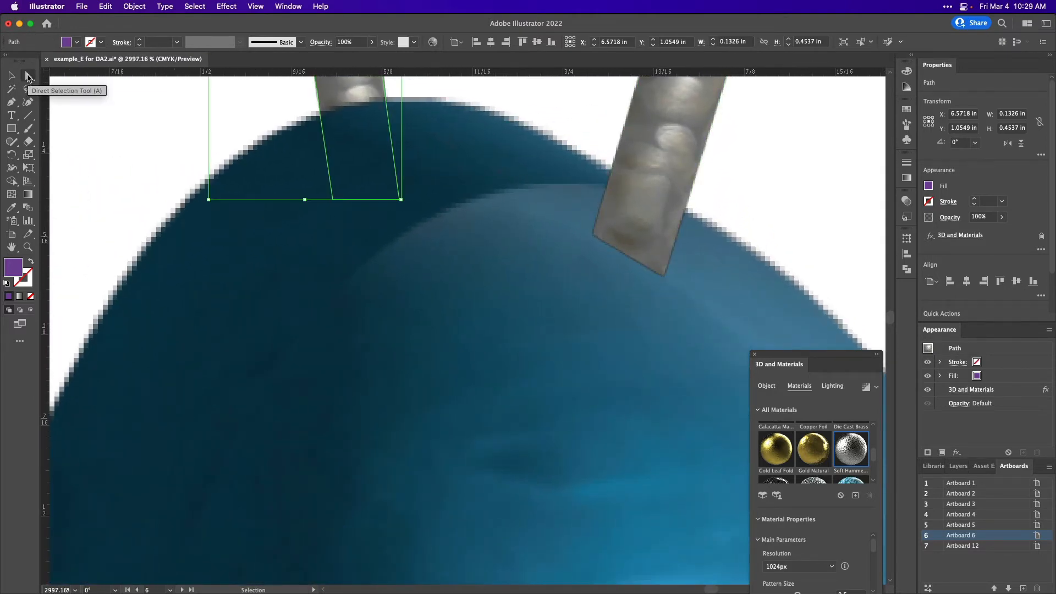
- Round the antenna's bottom corner anchors using the Direct Selection live corner widget
click(28, 75)
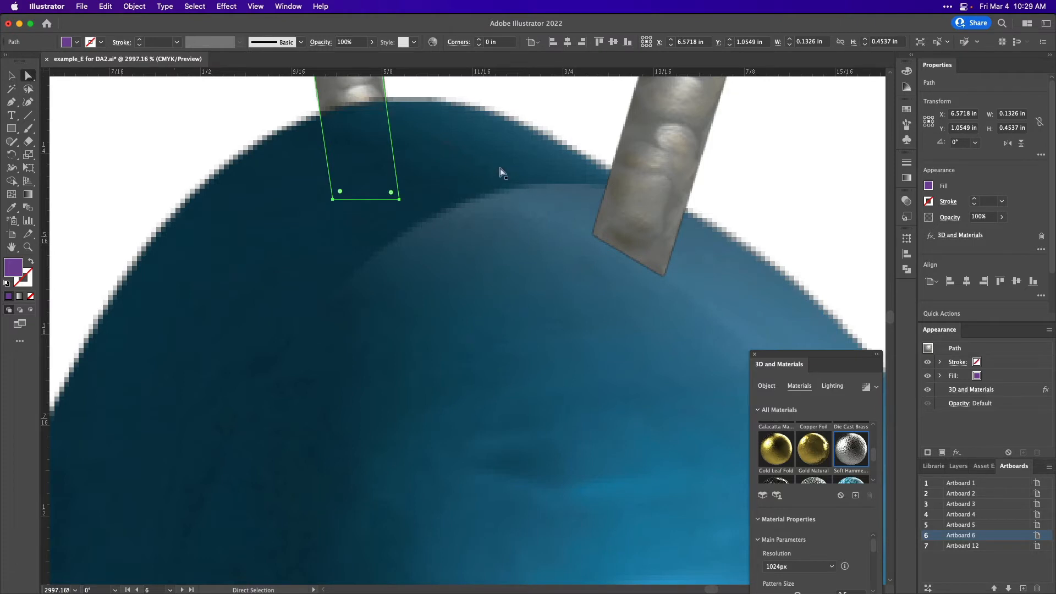
click(664, 270)
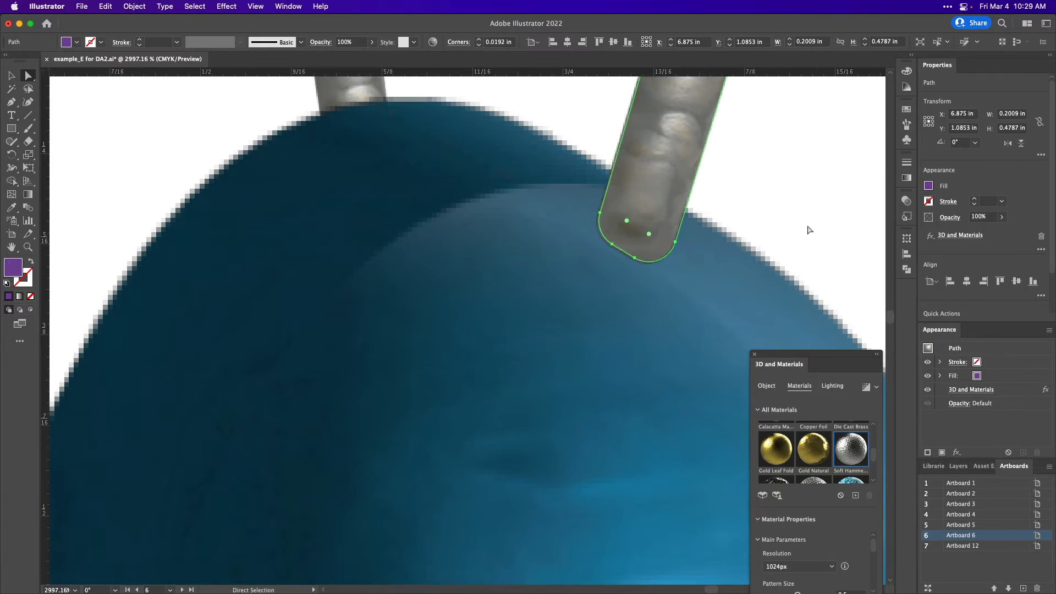
click(782, 187)
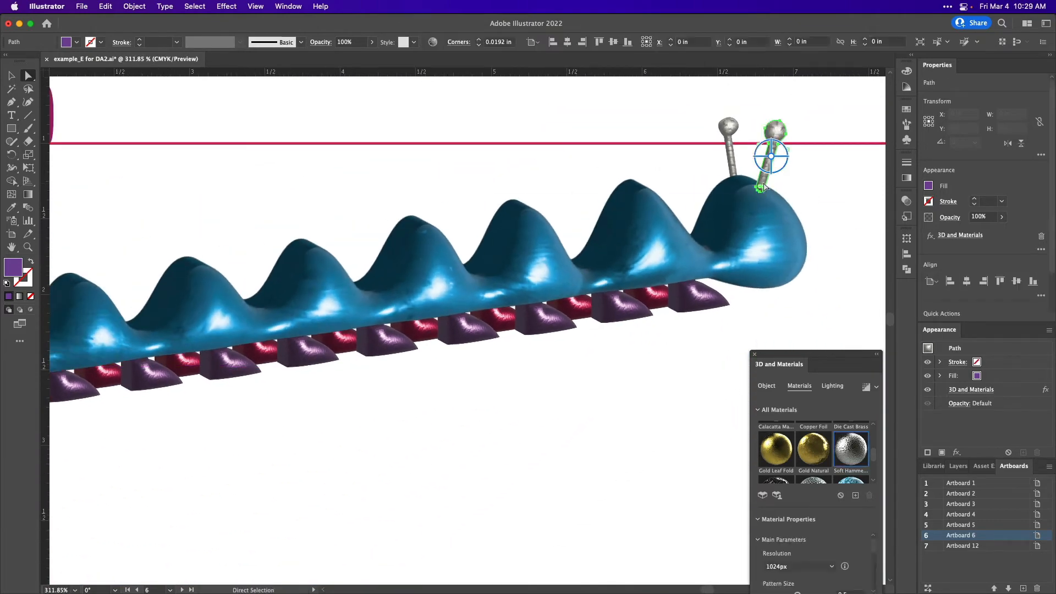
click(826, 231)
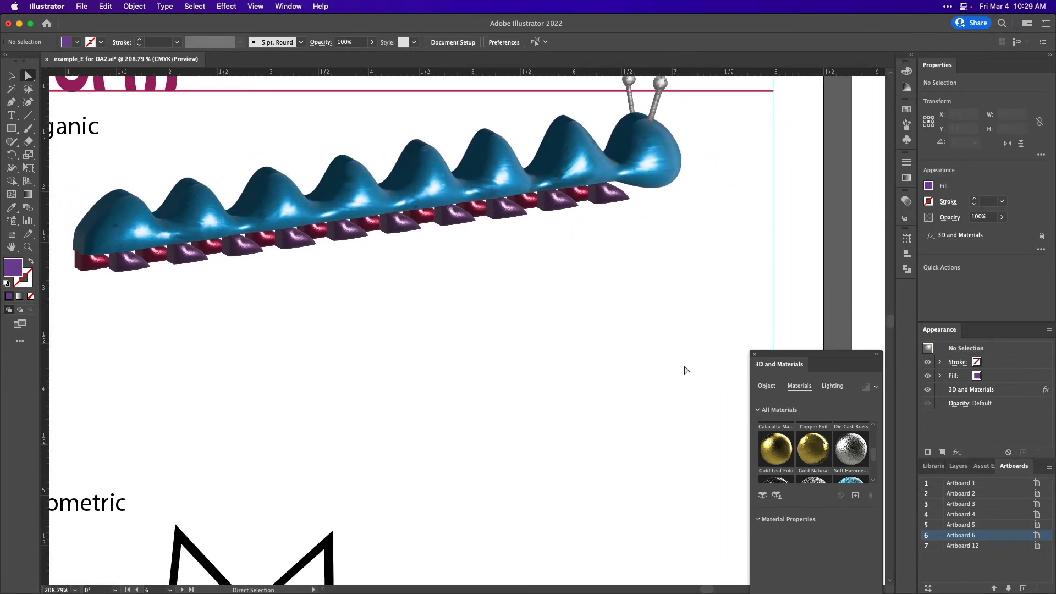
- Select the mouth shape together with the caterpillar body path and open Pathfinder
click(337, 168)
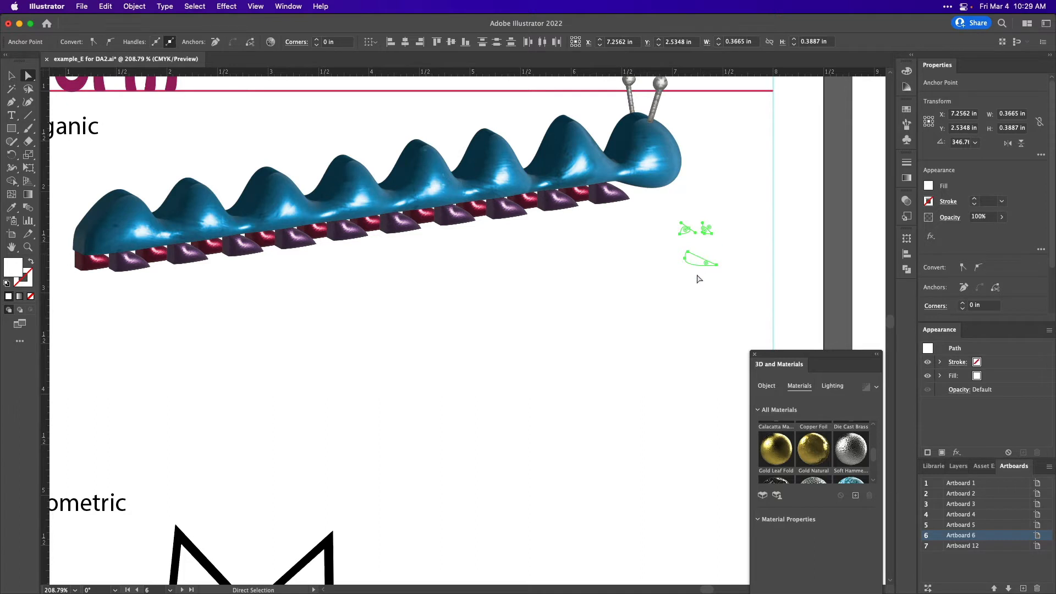
click(700, 262)
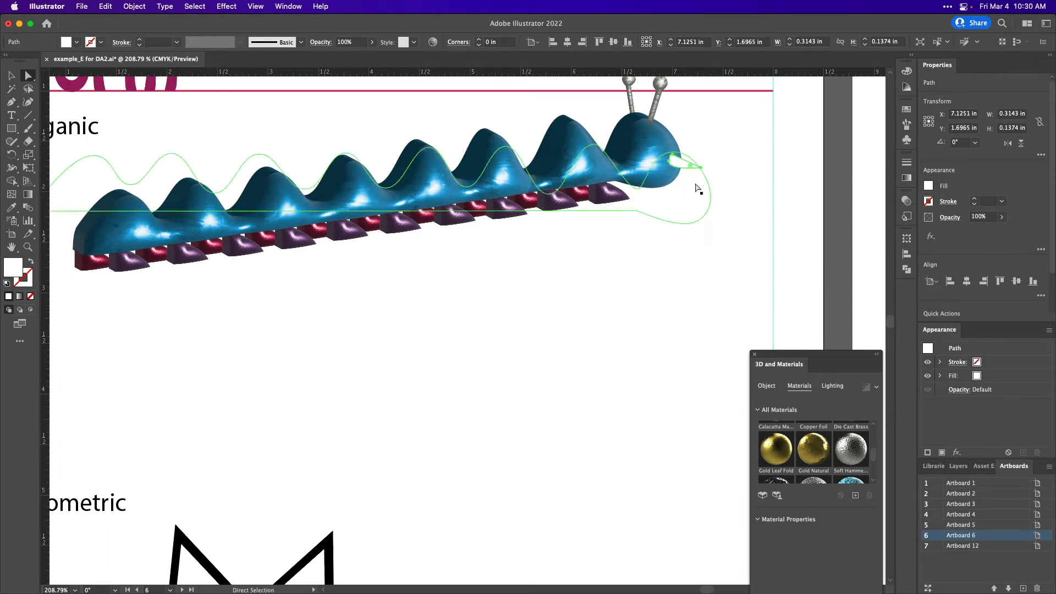
click(723, 181)
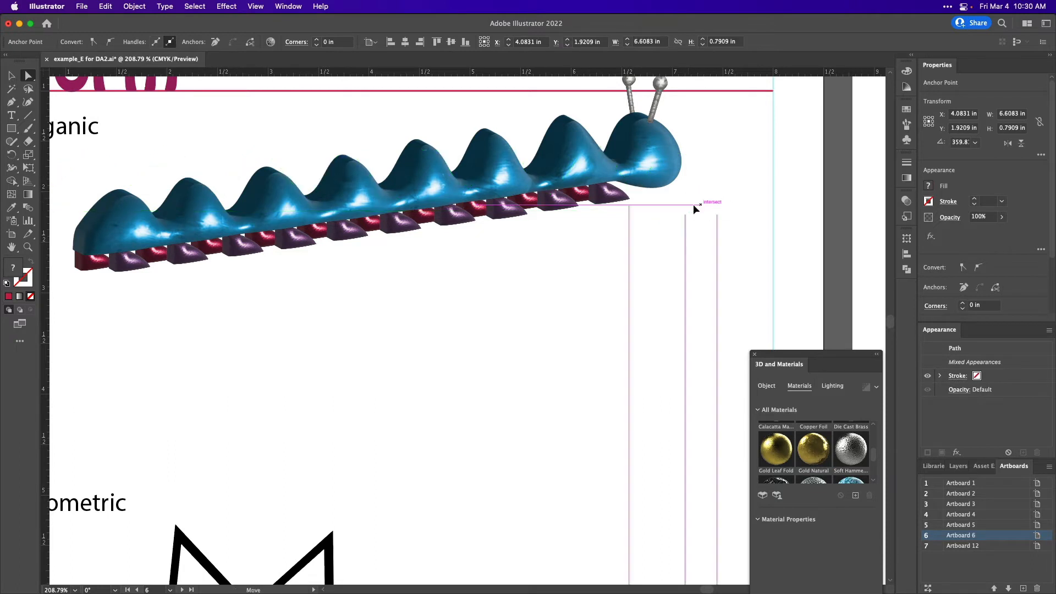
click(697, 210)
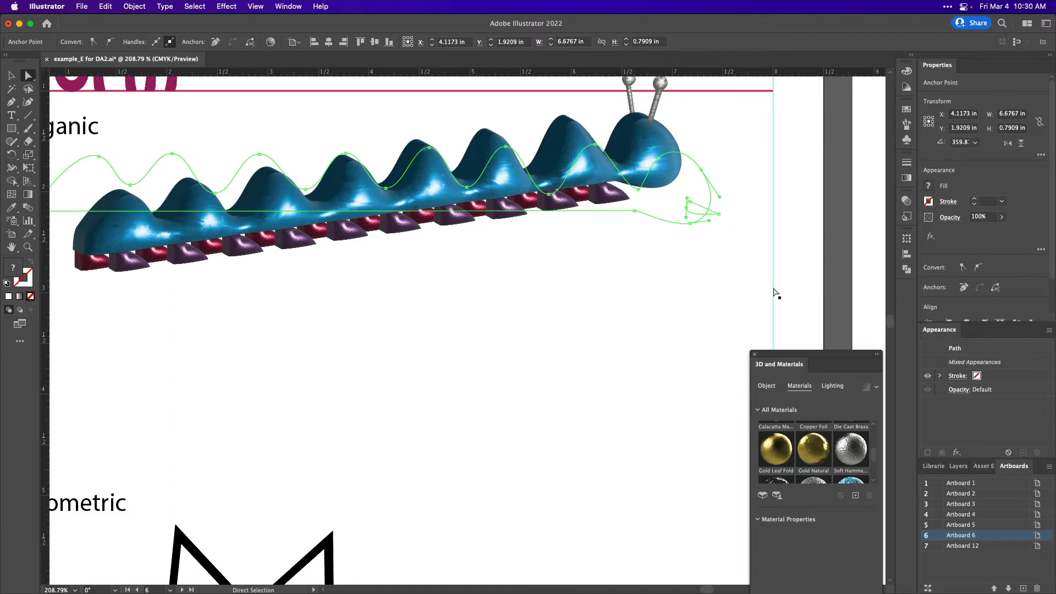
mouse_move(933, 282)
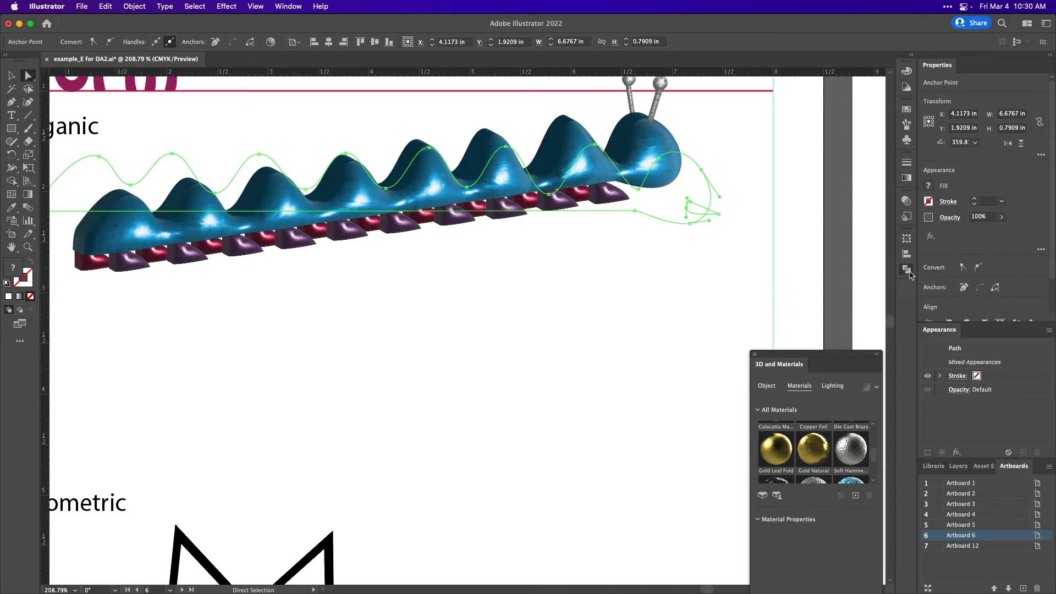
click(907, 268)
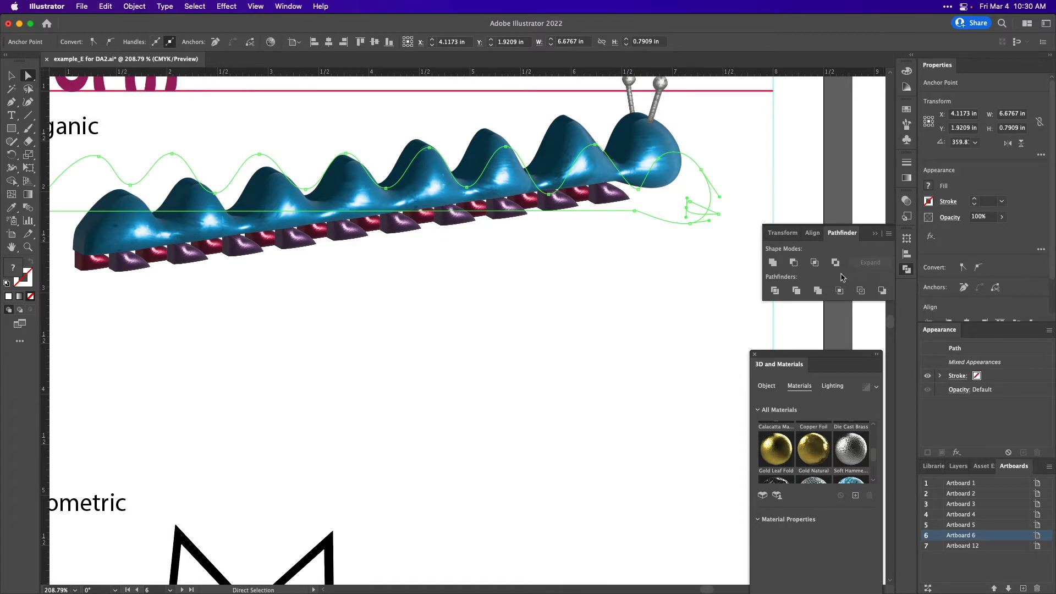
mouse_move(794, 263)
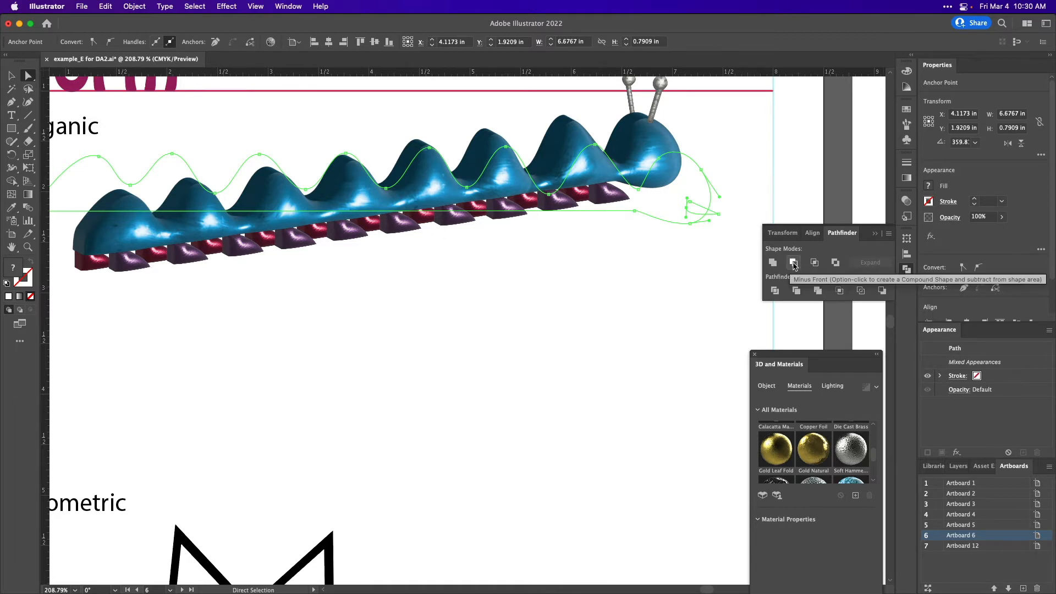
- Apply Pathfinder Minus Front to cut the mouth, then review the body's 3D settings
click(793, 262)
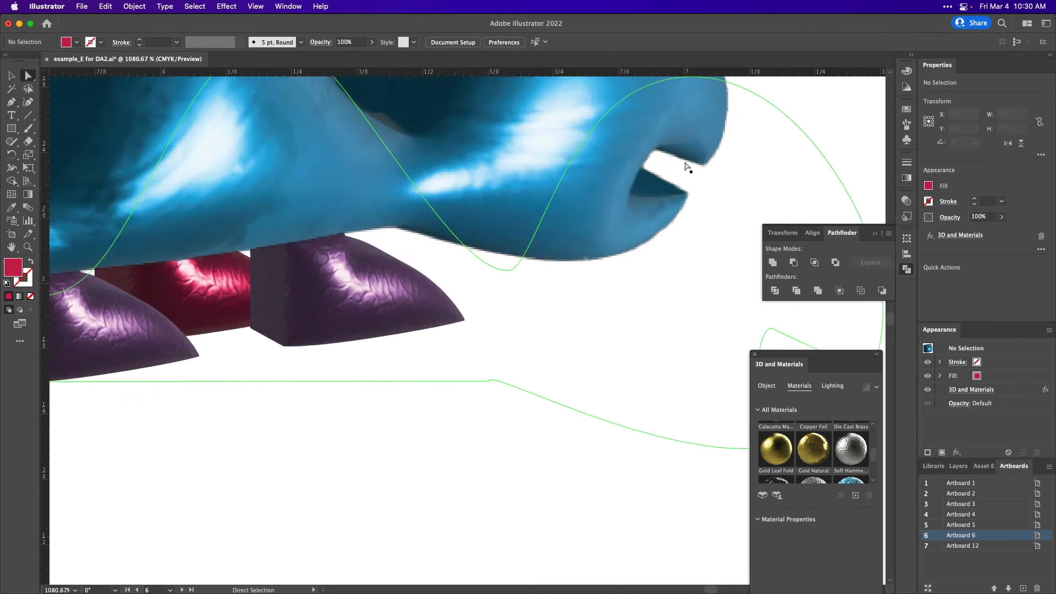
click(765, 385)
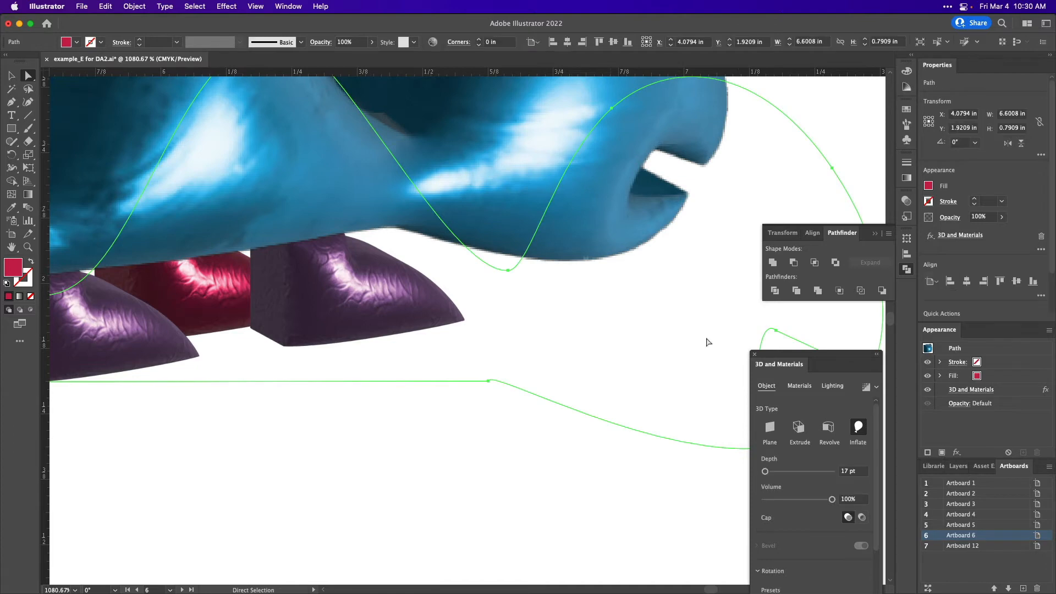
mouse_move(795, 501)
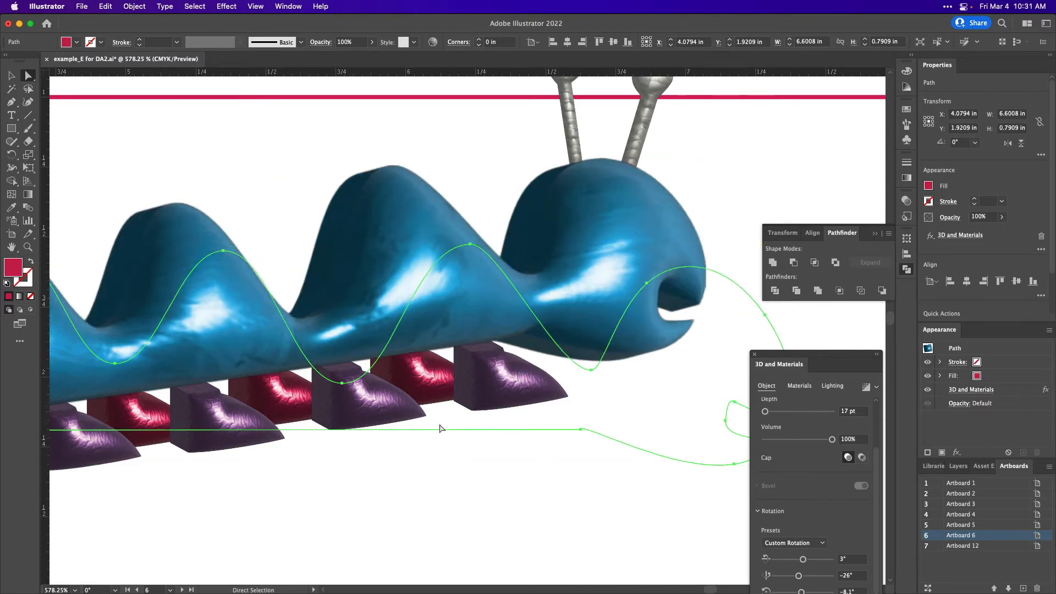
click(794, 543)
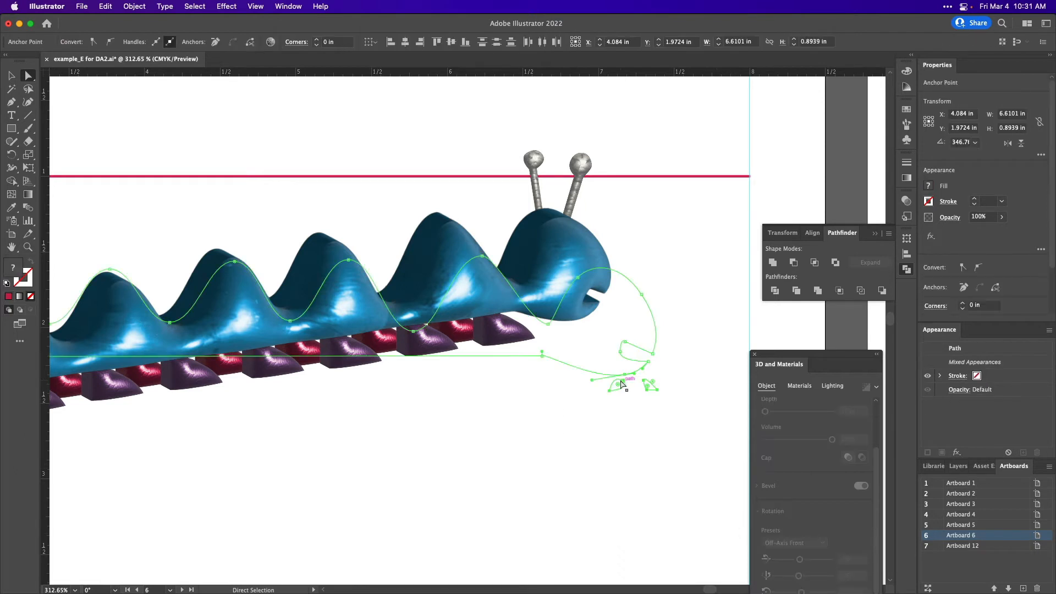
click(630, 411)
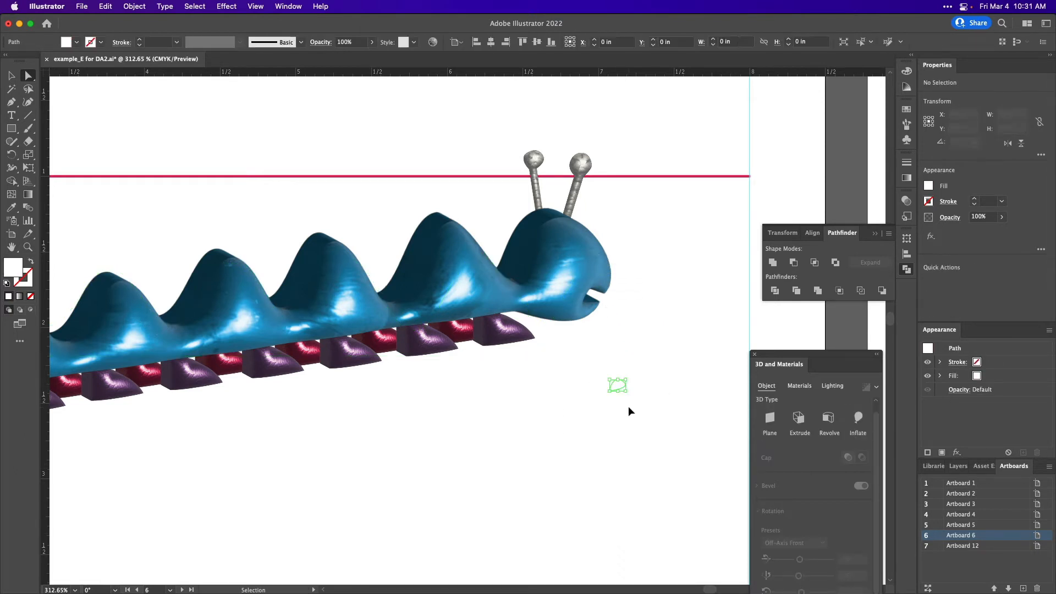
- Move the small white shape onto the head above the mouth and apply Inflate
click(585, 252)
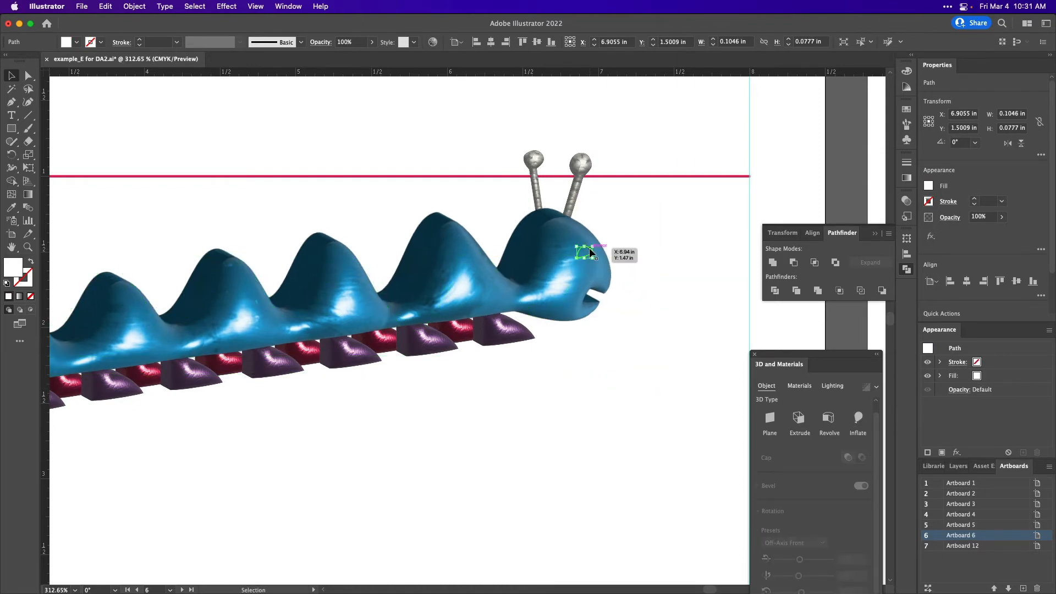
click(585, 253)
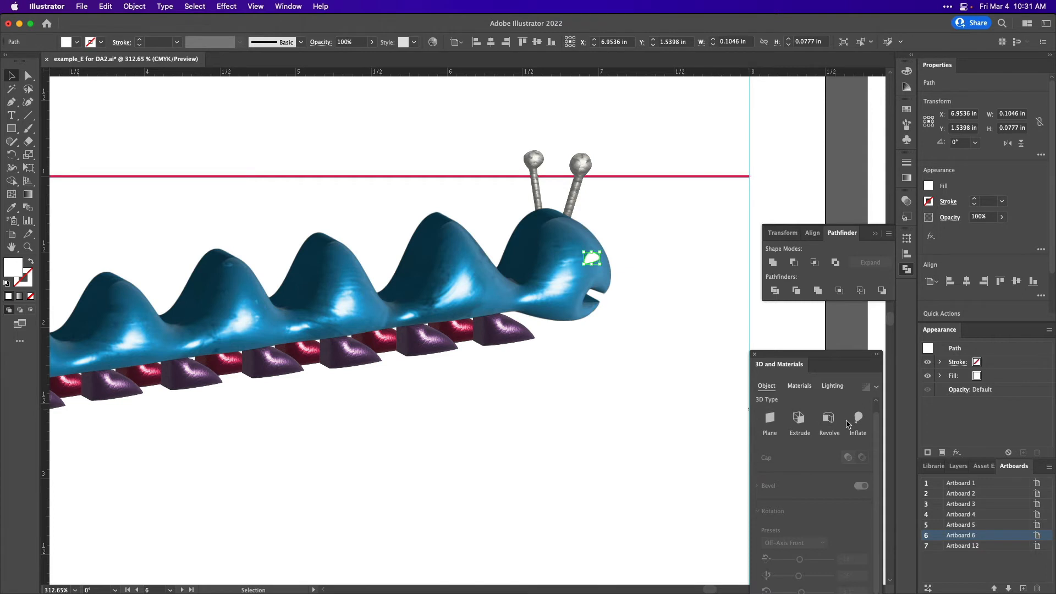
click(858, 421)
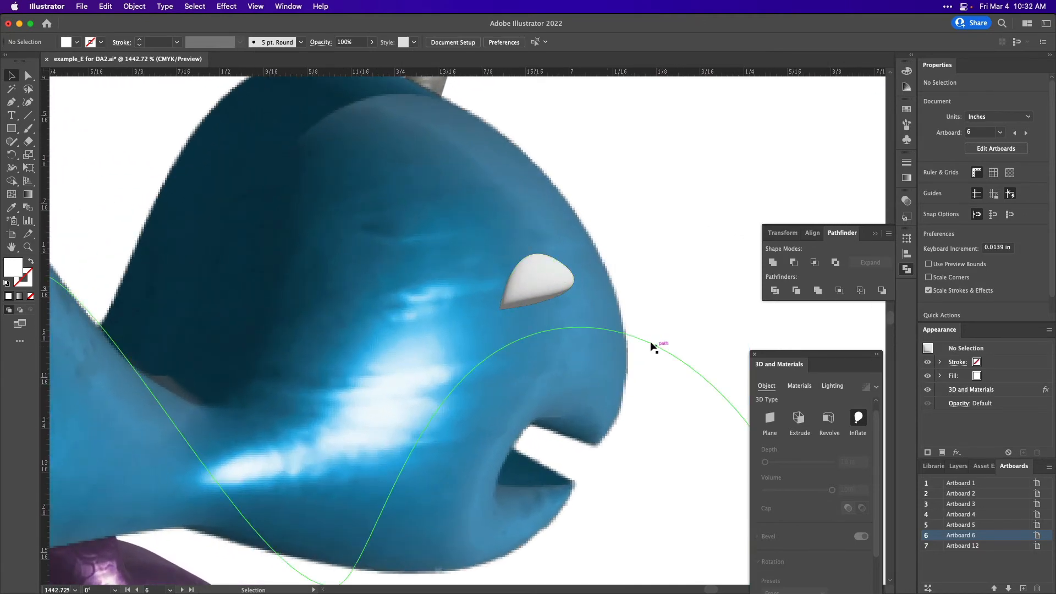
- Draw a small ellipse with the Ellipse tool and place it inside the white eye
click(11, 128)
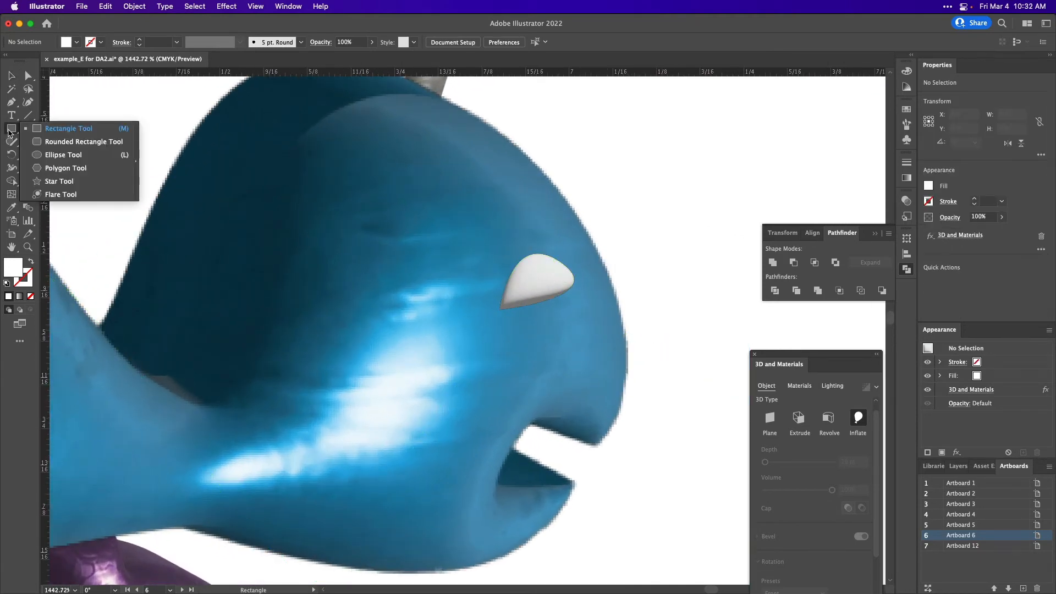
click(63, 154)
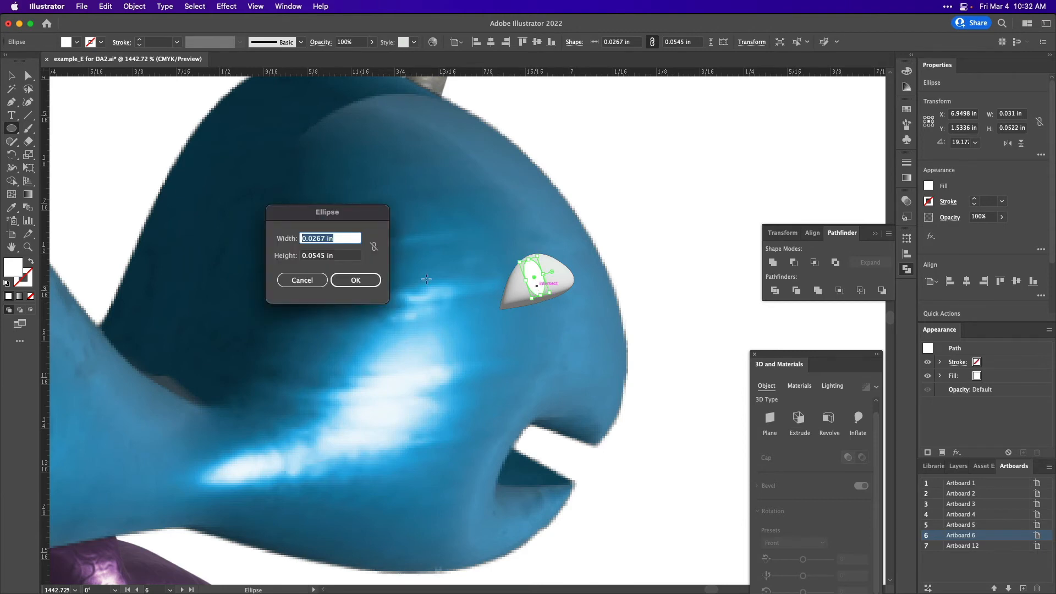
click(355, 280)
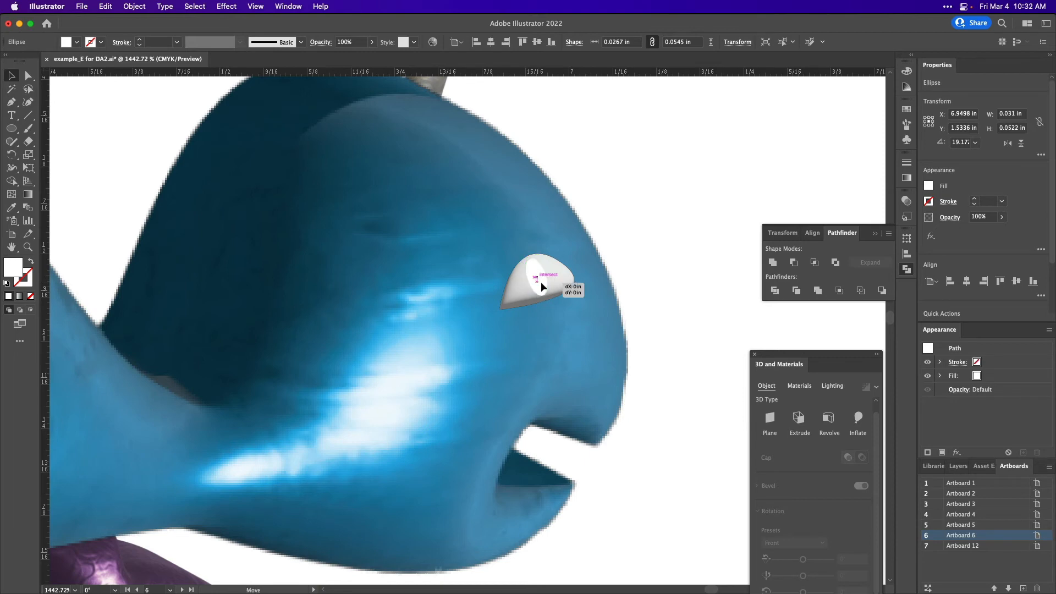
click(539, 283)
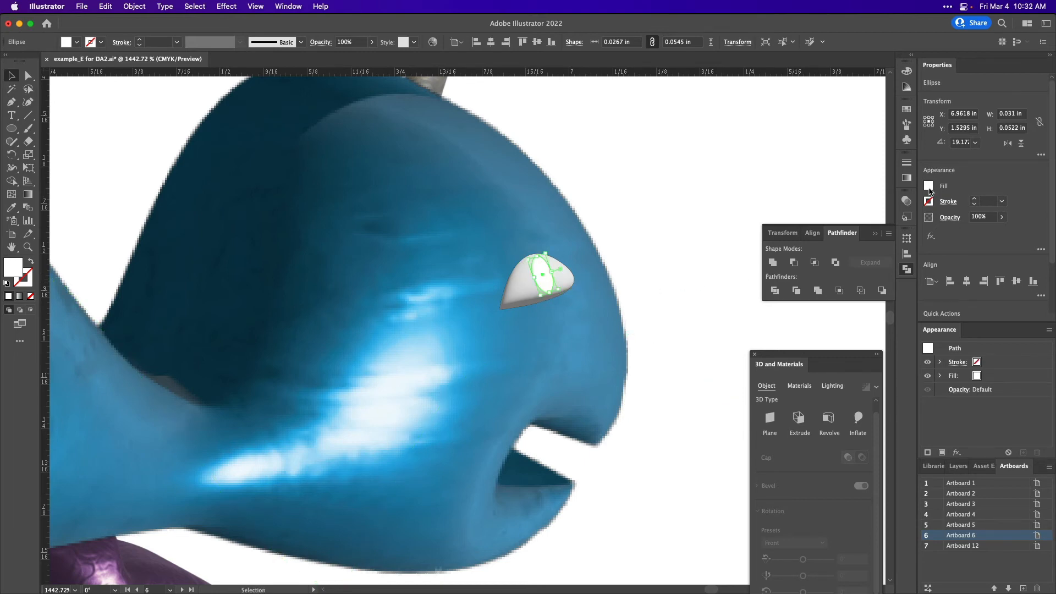
- Fill the pupil dark blue, apply Inflate, and deselect it
click(928, 186)
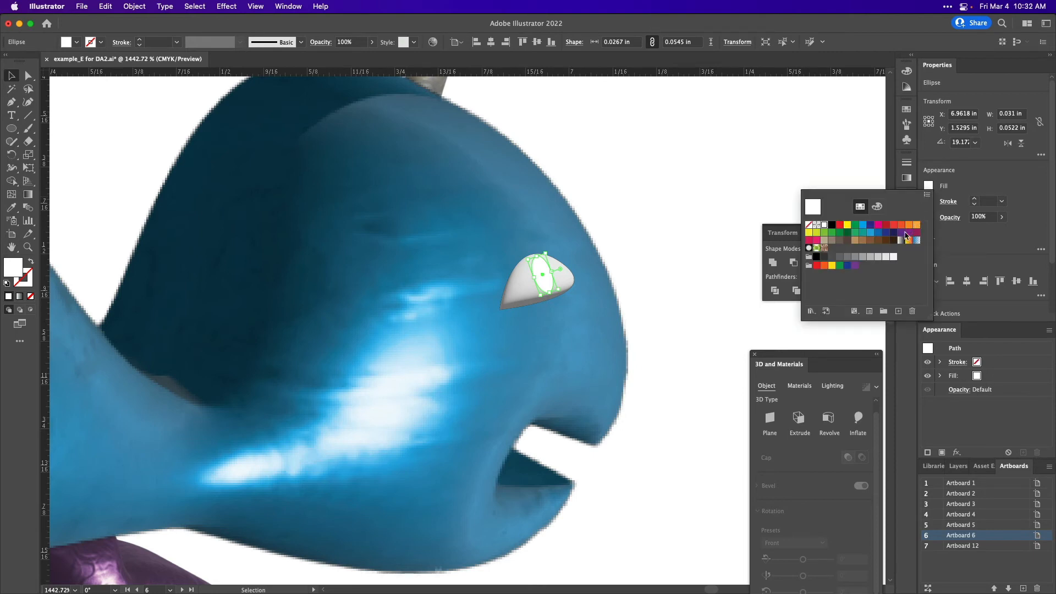
click(886, 234)
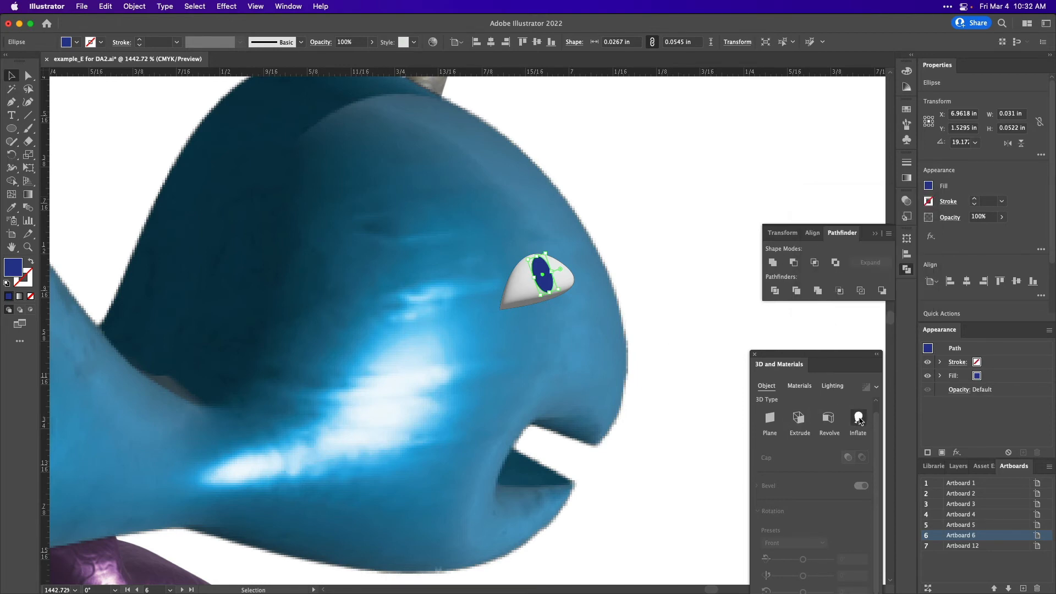
click(858, 420)
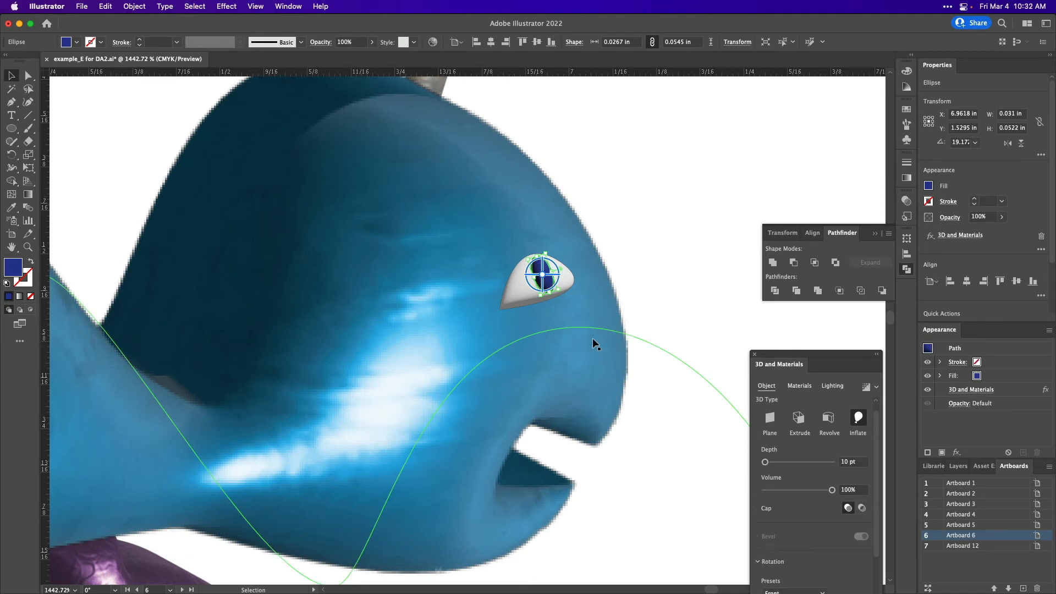
click(591, 317)
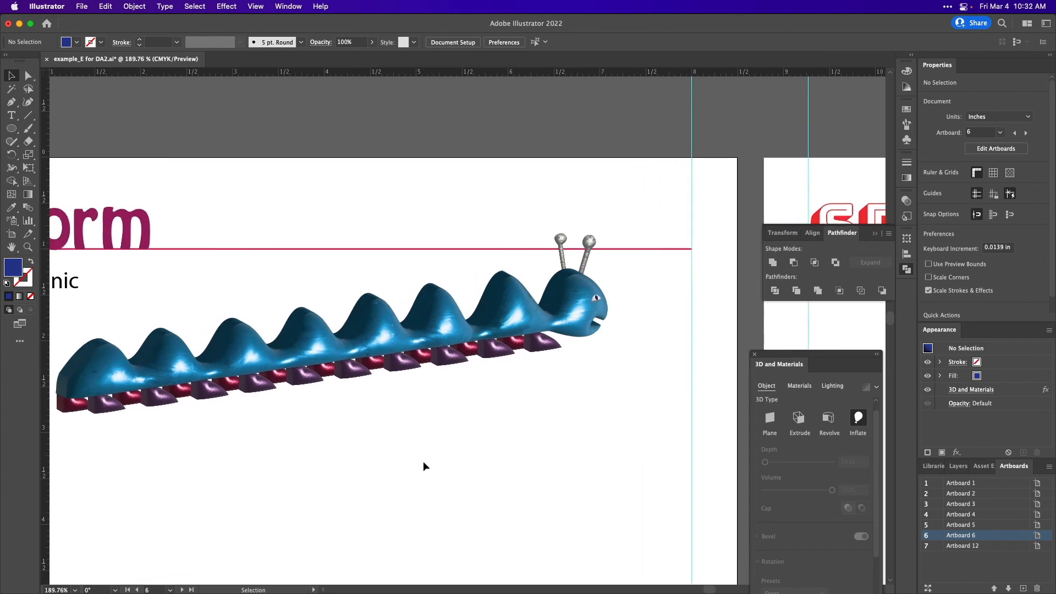
- Scroll the view left back toward the Form artboard
scroll(left, 3)
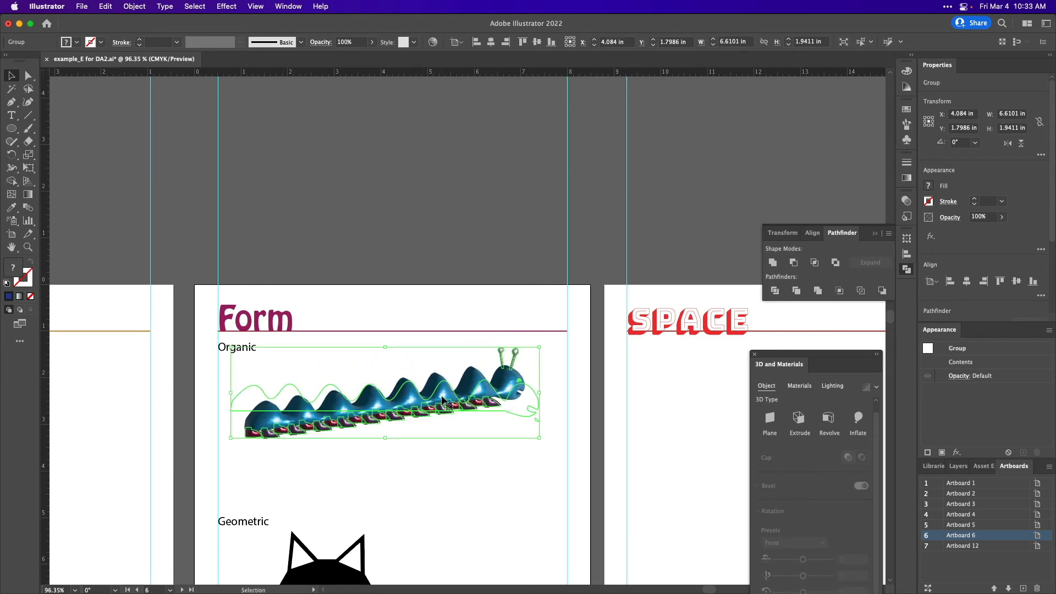
click(519, 490)
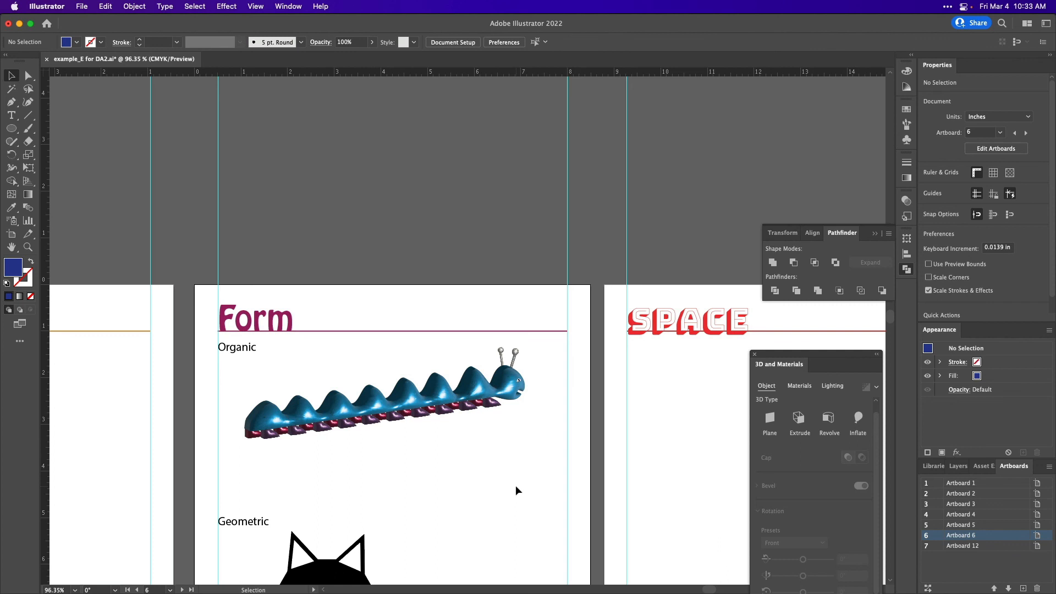
mouse_move(808, 409)
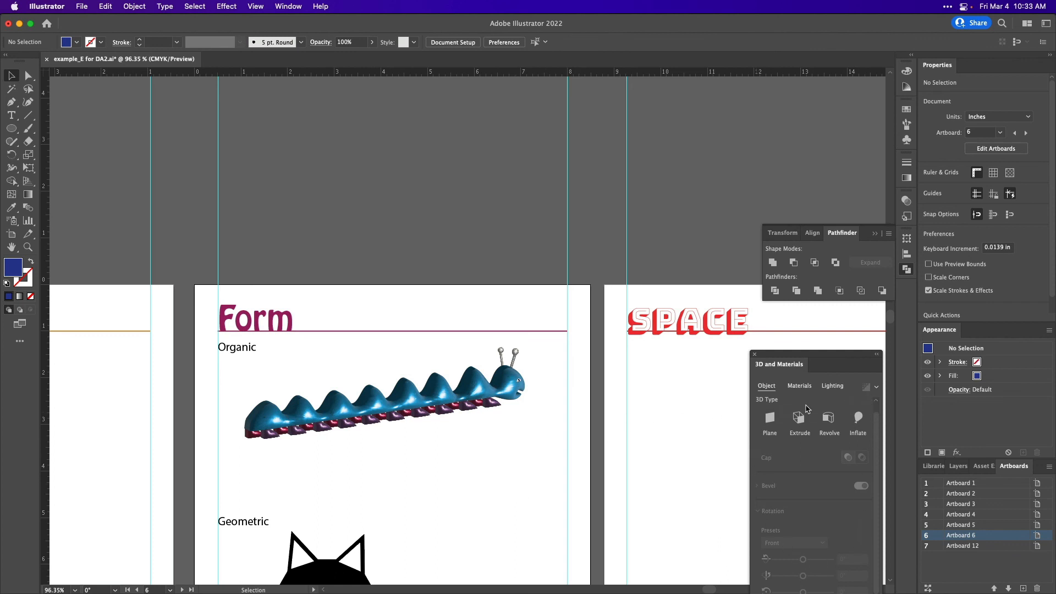
click(509, 385)
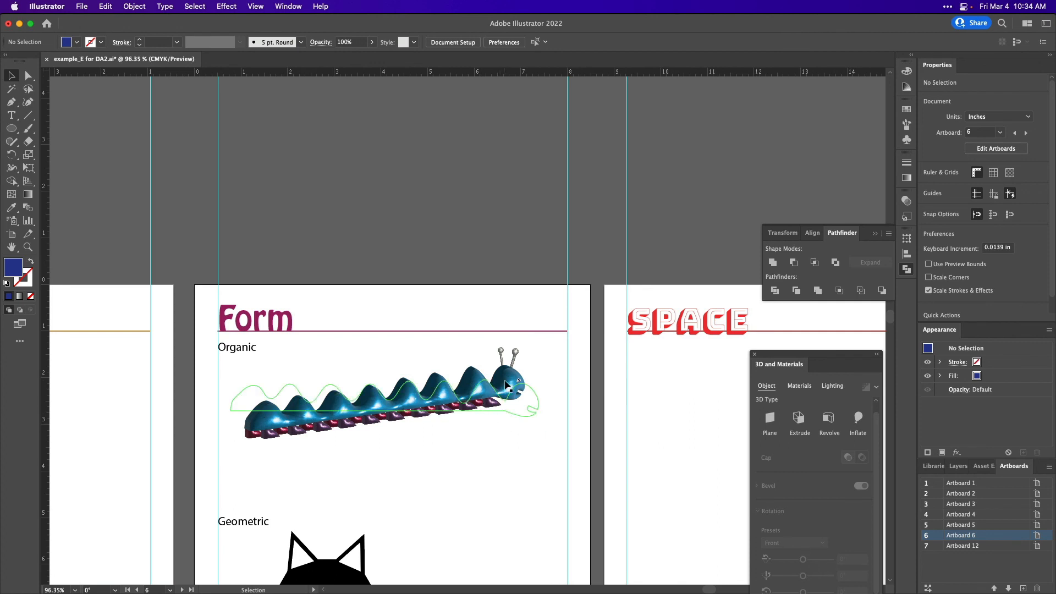
click(509, 385)
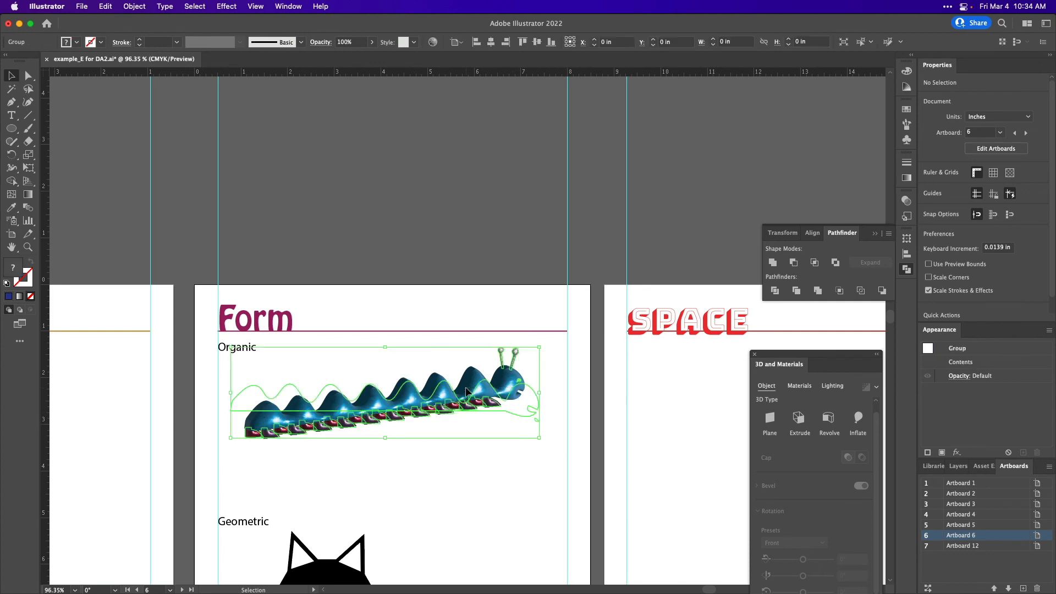
click(465, 393)
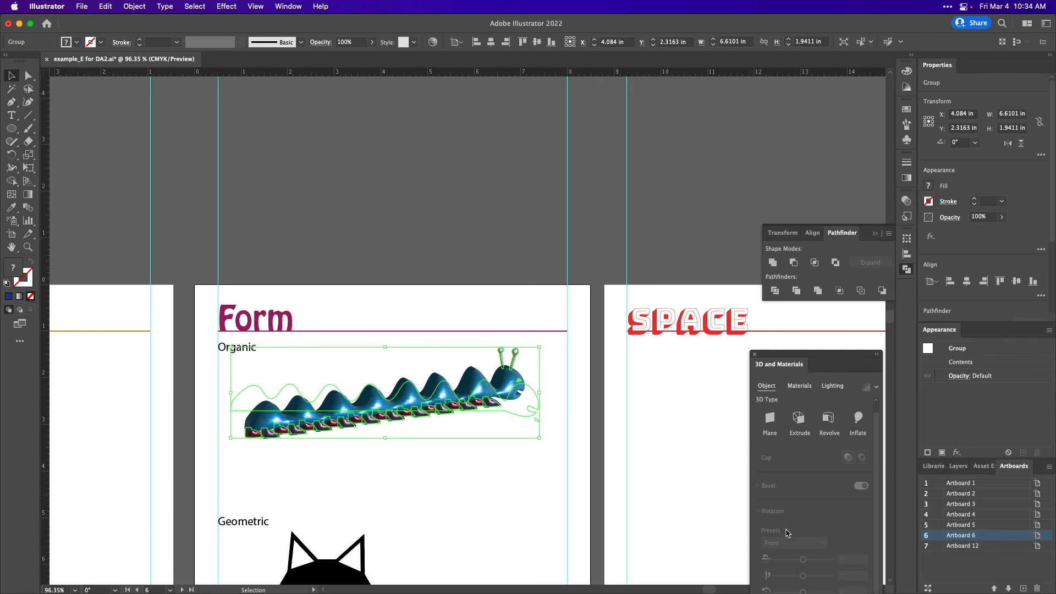
click(497, 471)
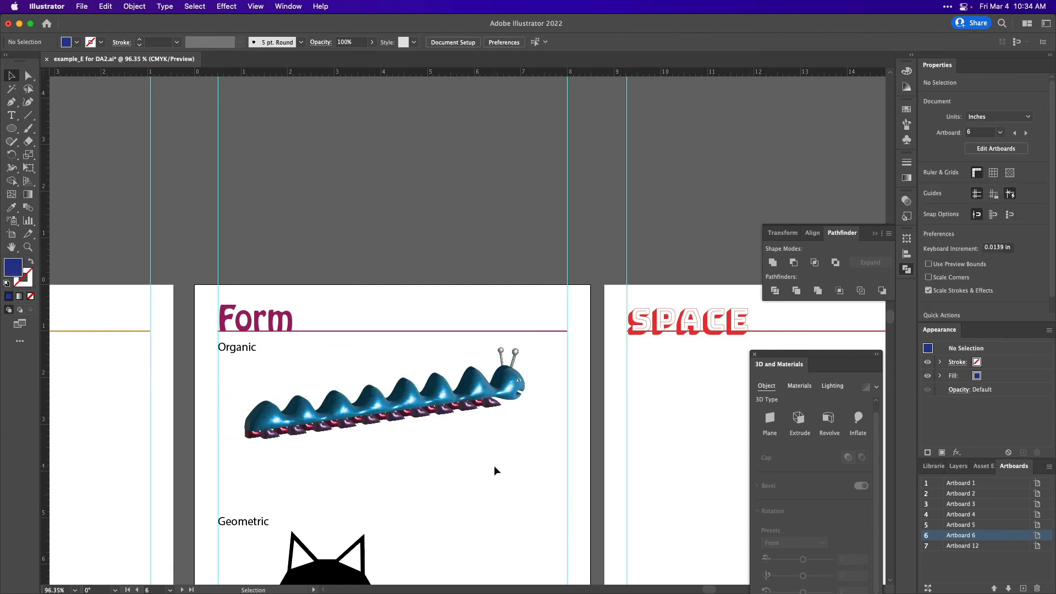